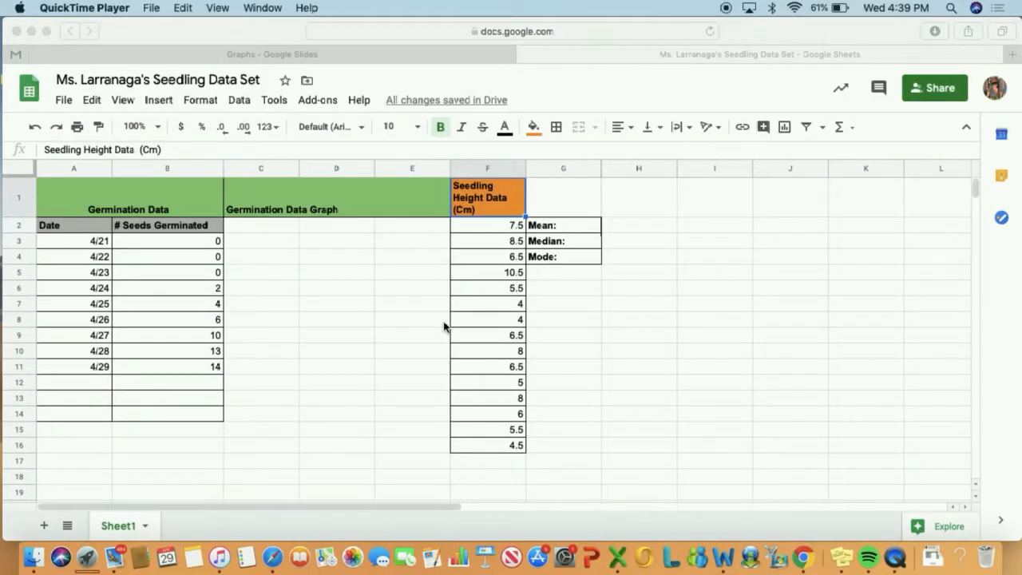
mouse_move(543, 294)
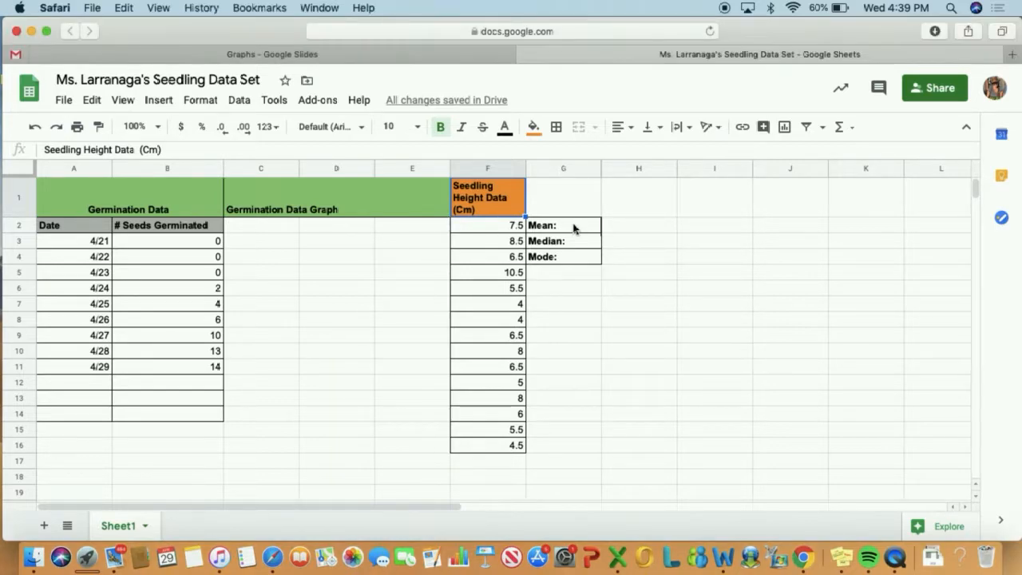
Select the fifteen seedling heights in F2:F16 after checking the Median and Mode label cells
click(562, 240)
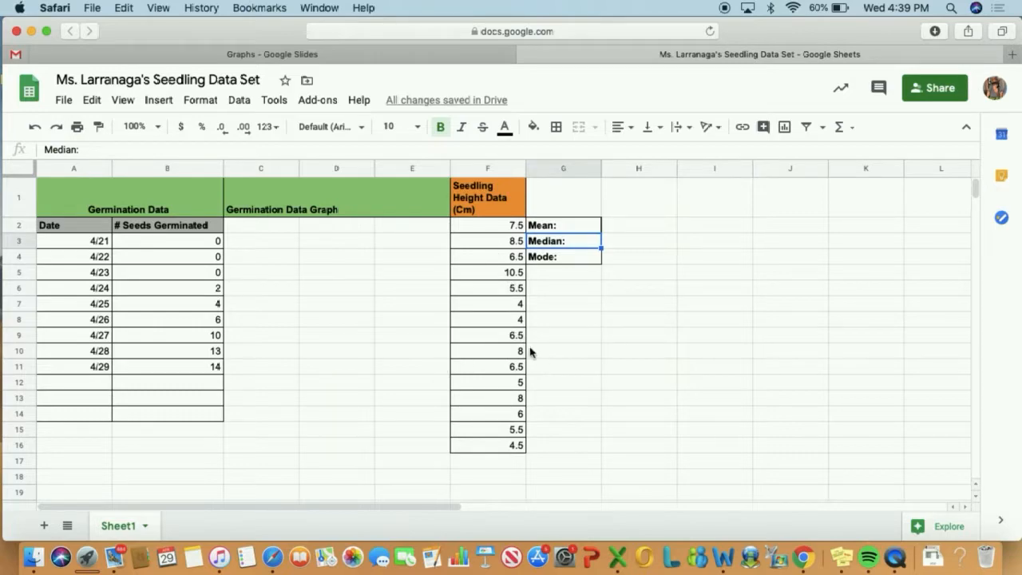
click(562, 255)
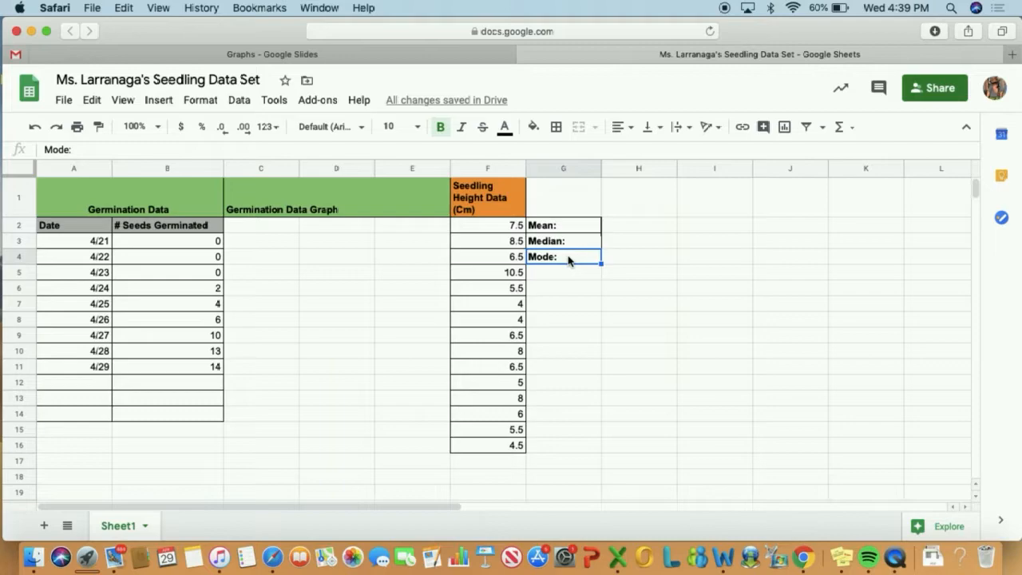
mouse_move(548, 203)
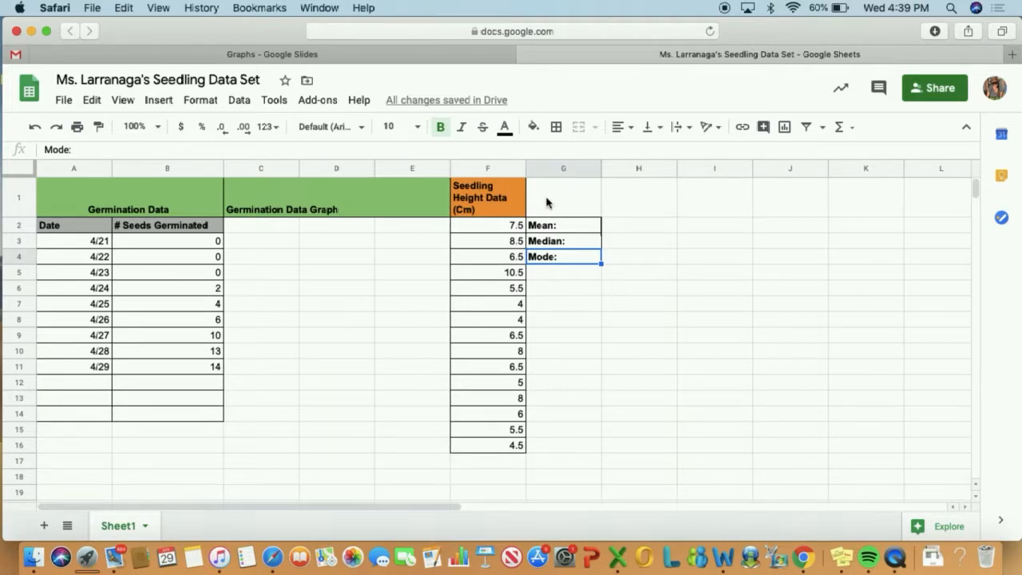
mouse_move(537, 275)
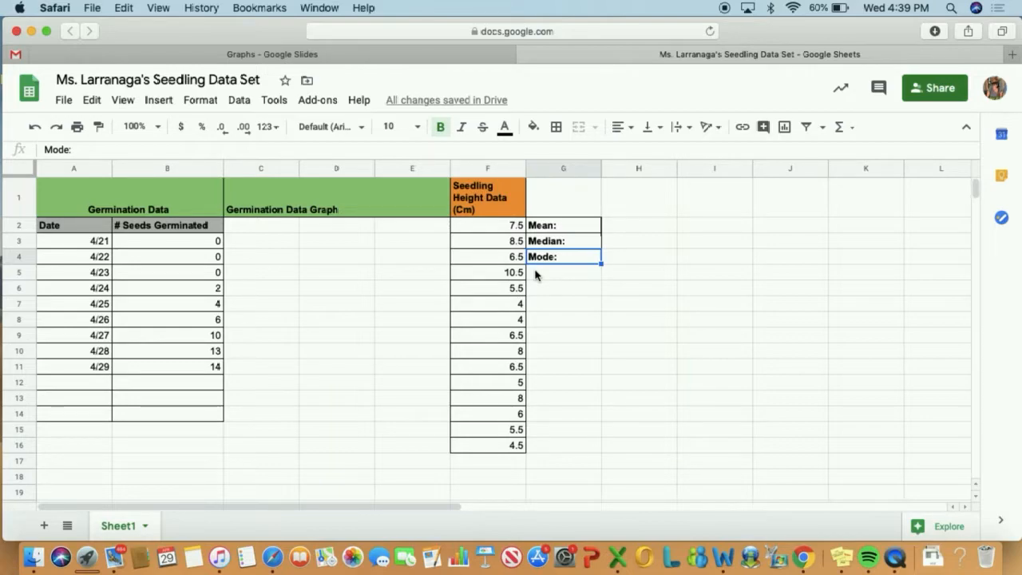
mouse_move(571, 325)
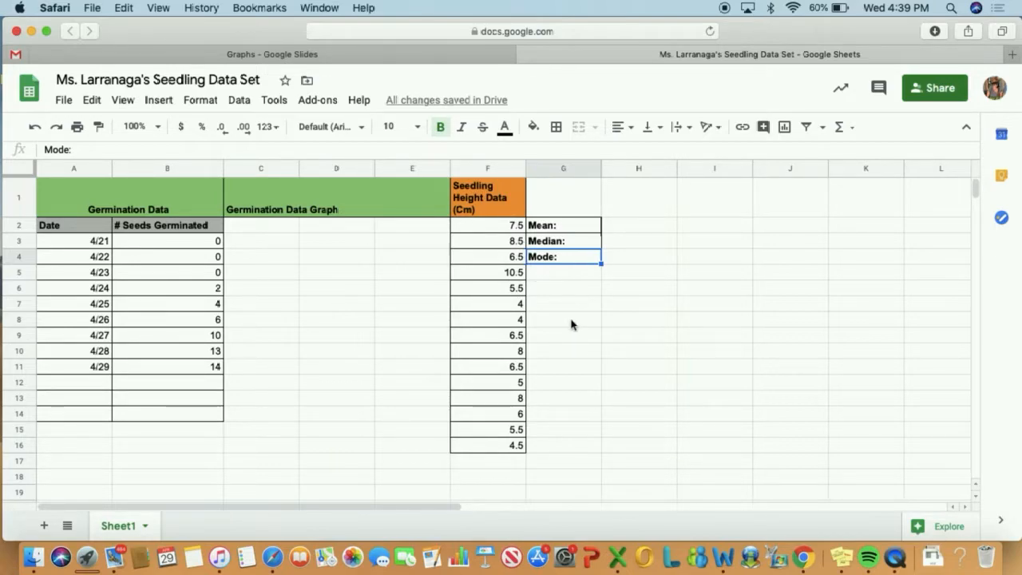
mouse_move(521, 457)
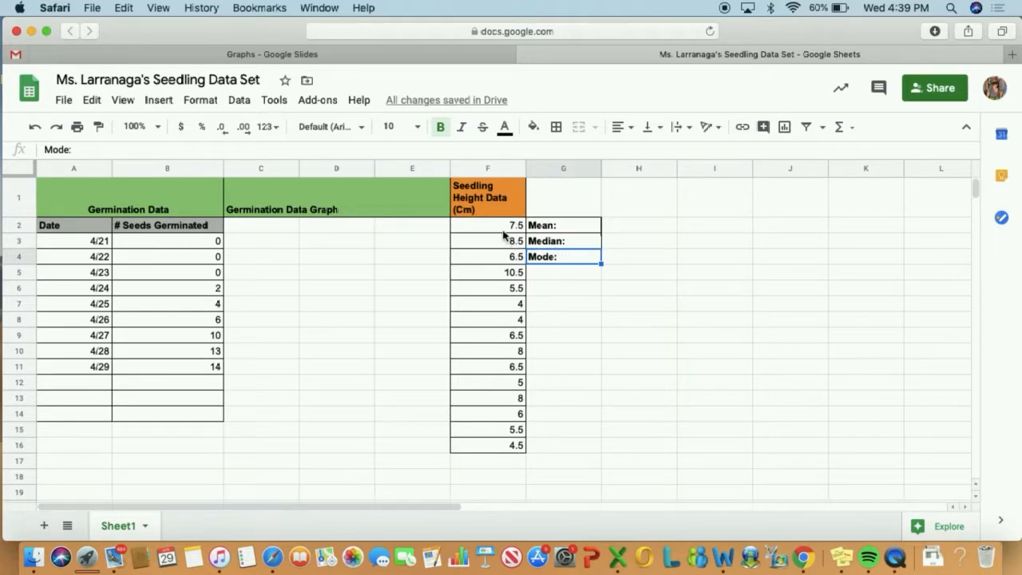
click(487, 224)
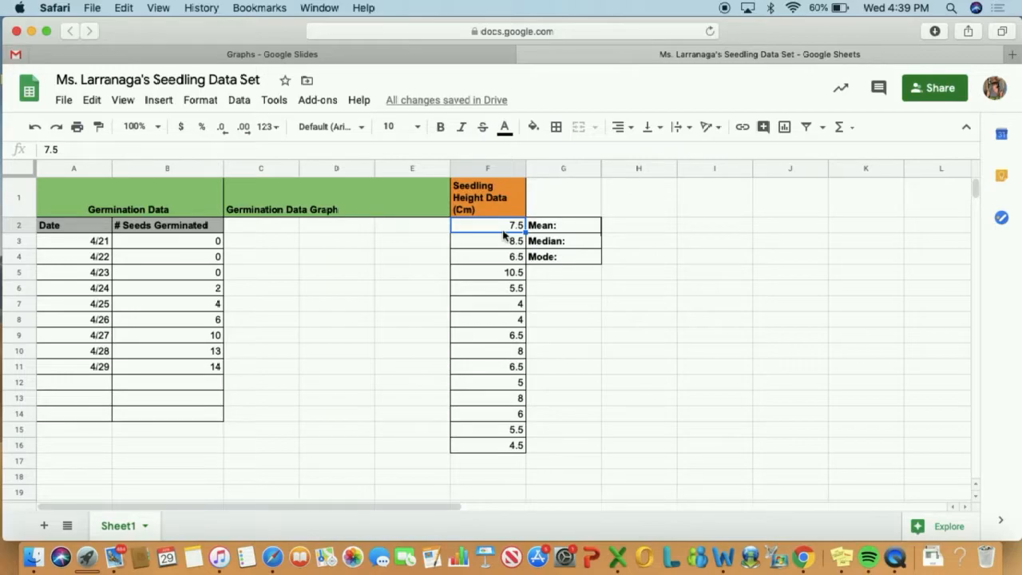
mouse_move(487, 412)
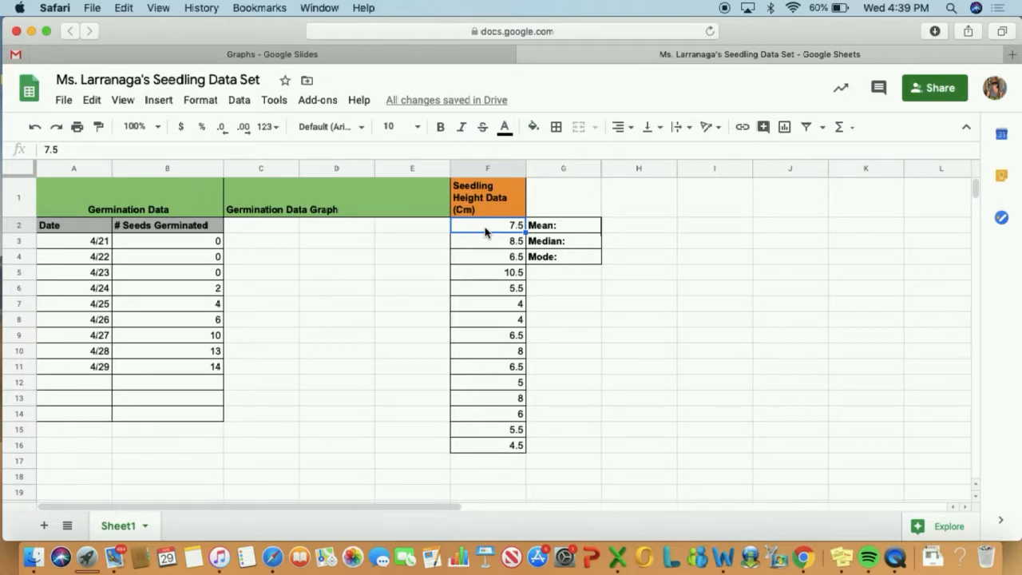
mouse_move(513, 201)
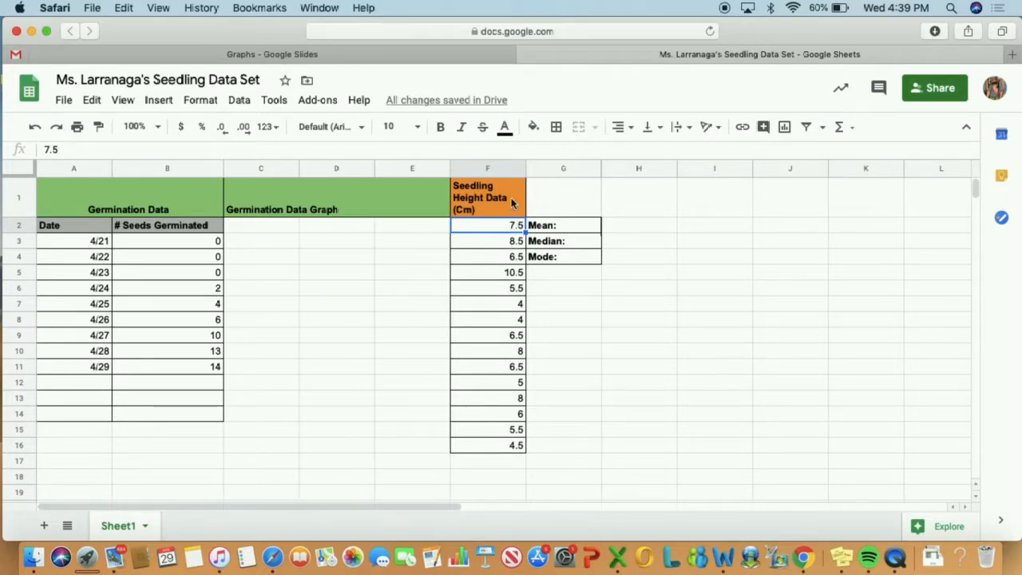
mouse_move(495, 240)
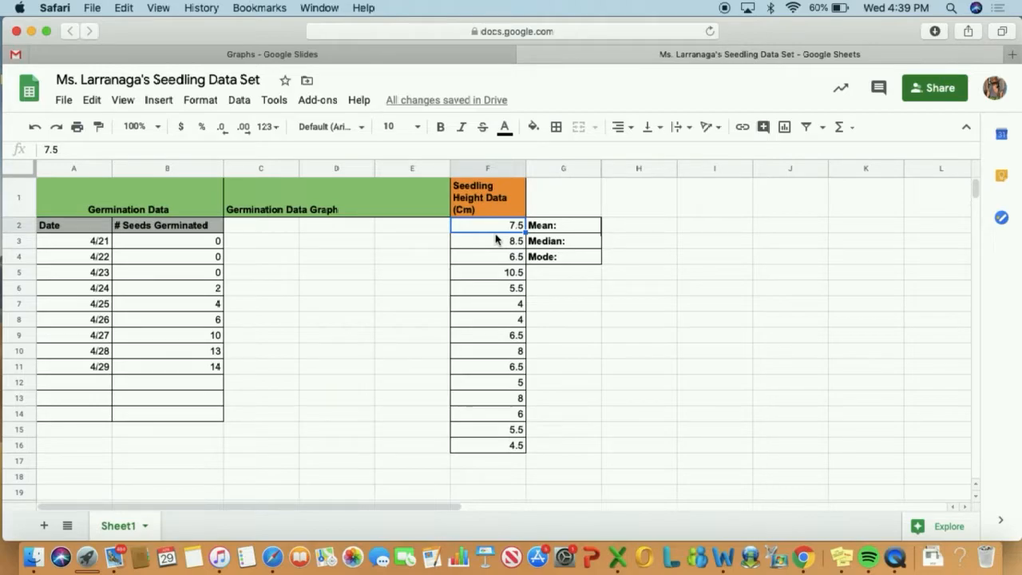
mouse_move(483, 422)
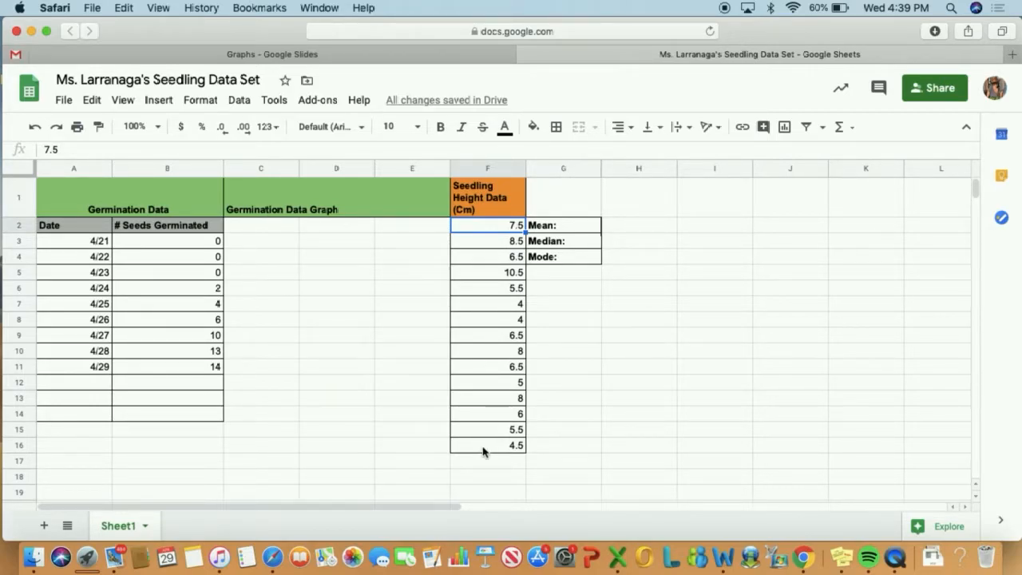
drag(487, 223, 488, 444)
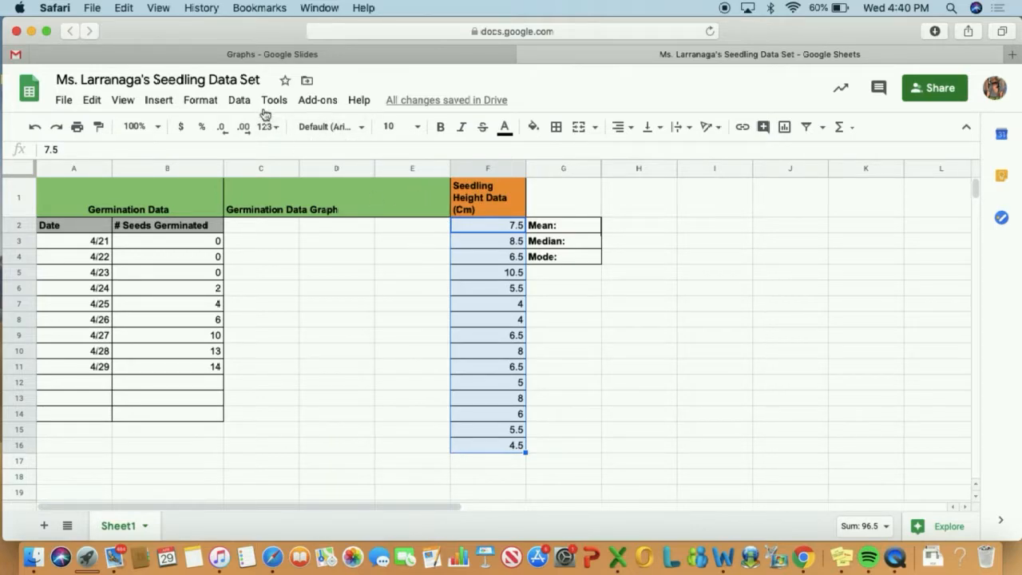
Sort the selected heights ascending via Data > Sort range by column F, A → Z
click(240, 99)
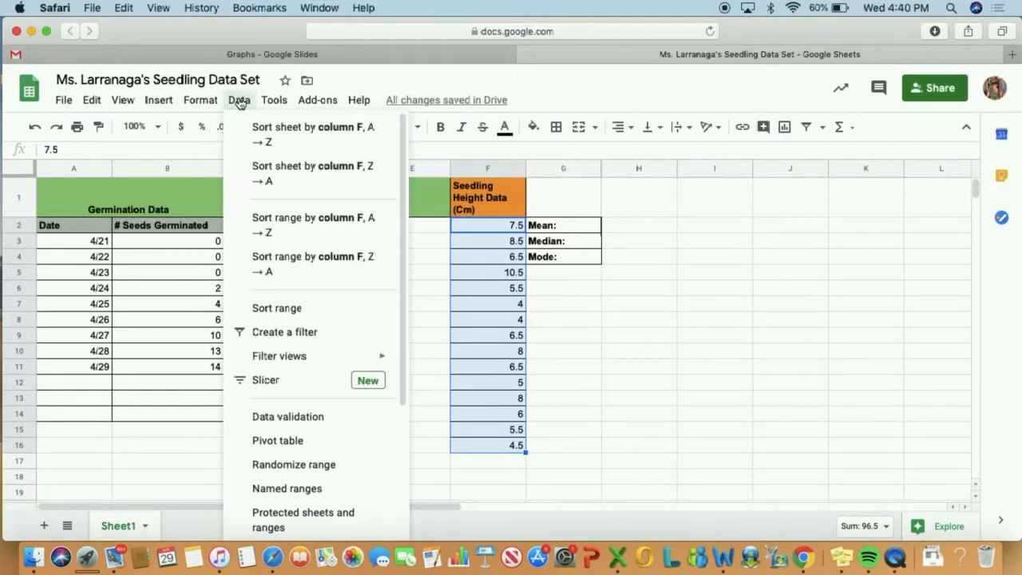
mouse_move(294, 135)
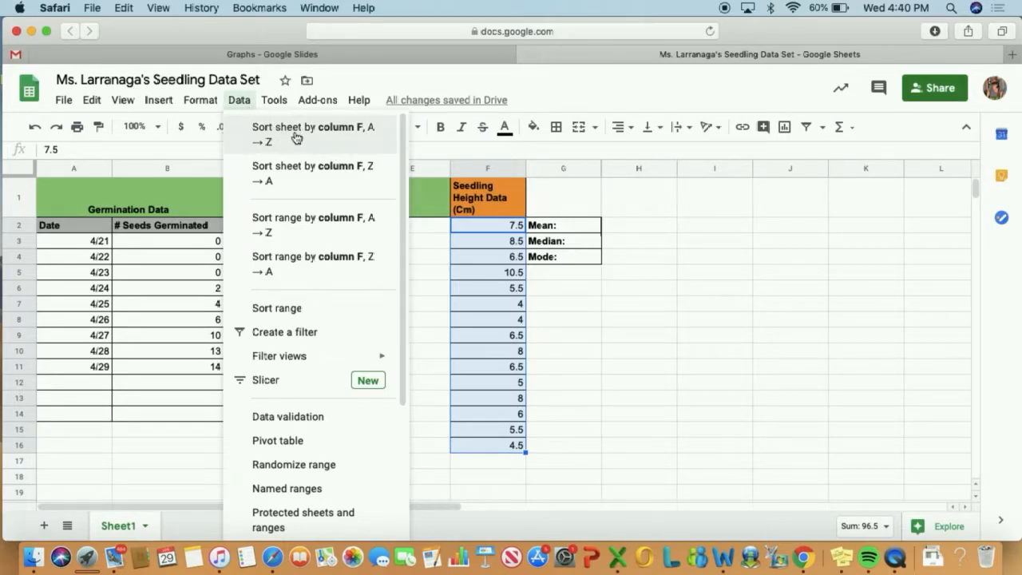
mouse_move(310, 223)
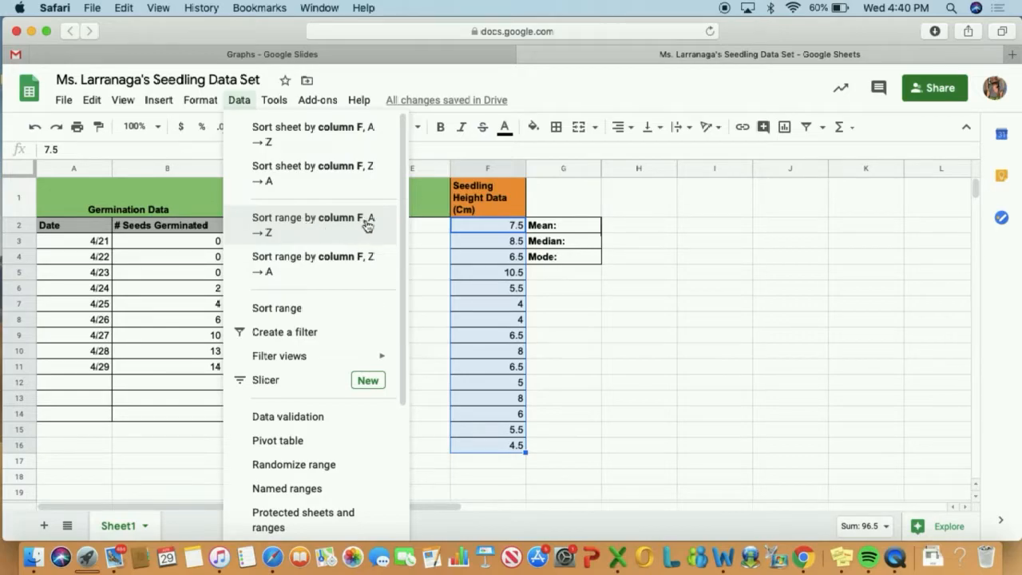
mouse_move(391, 227)
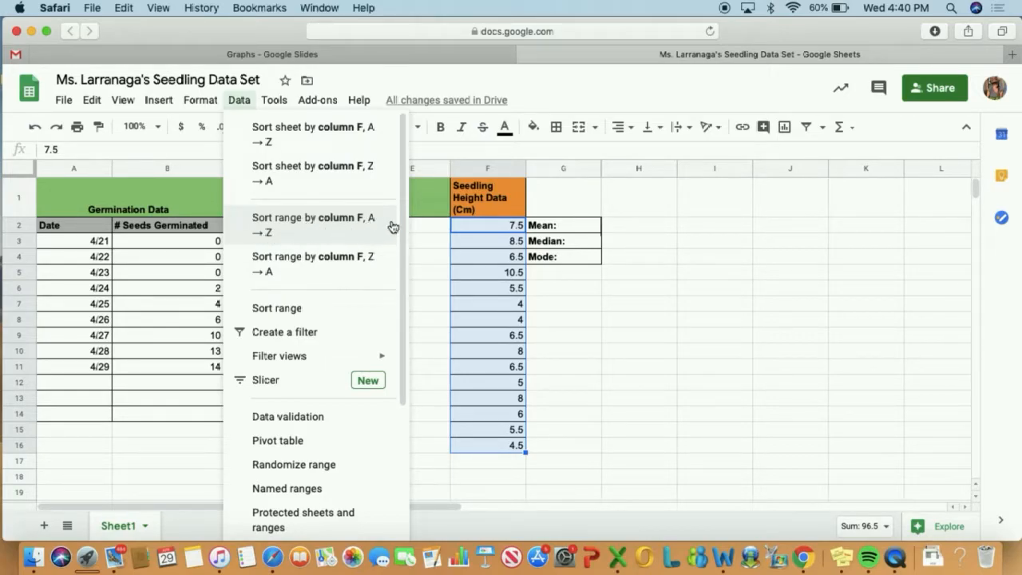
mouse_move(377, 229)
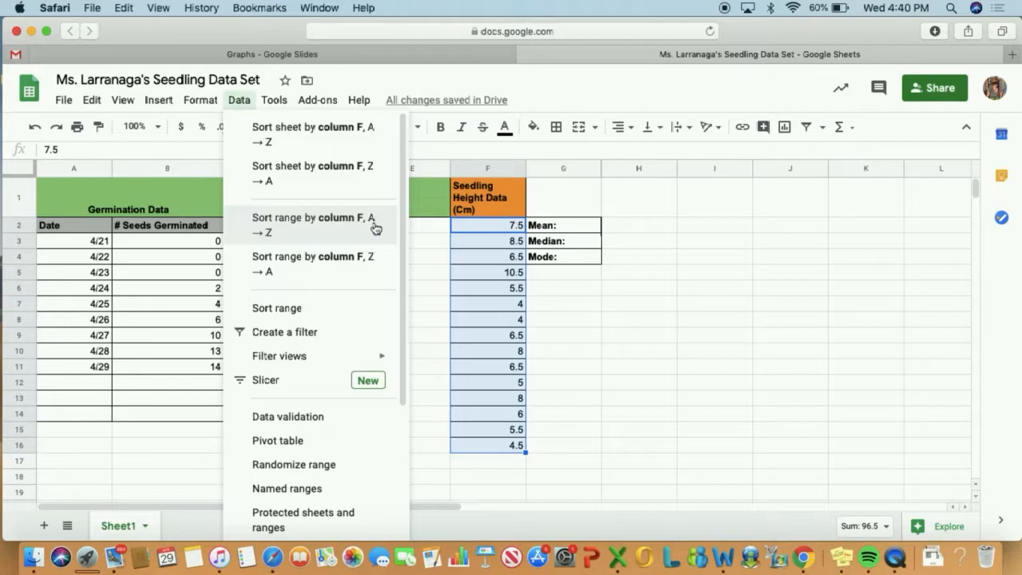
mouse_move(273, 238)
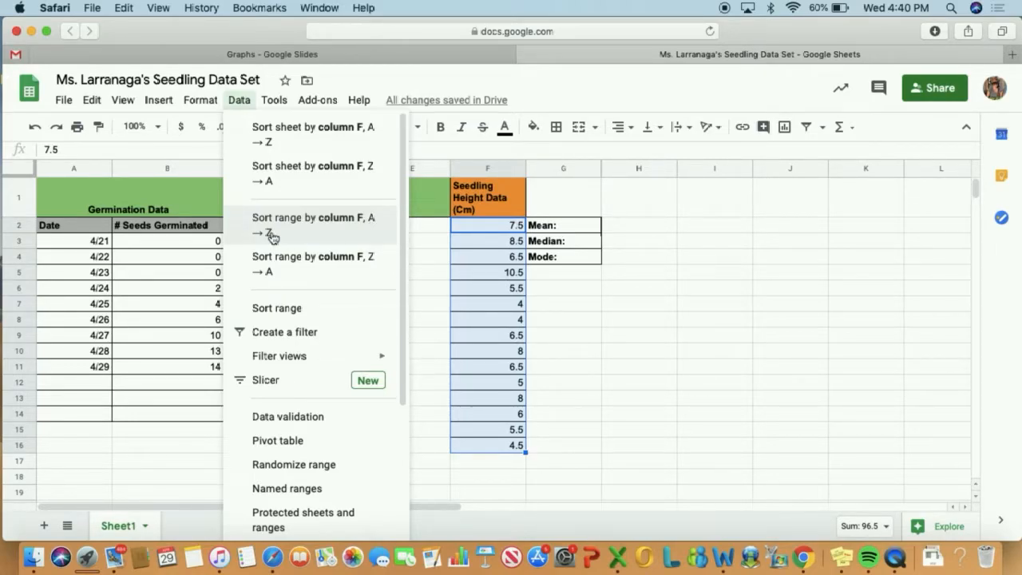
mouse_move(309, 237)
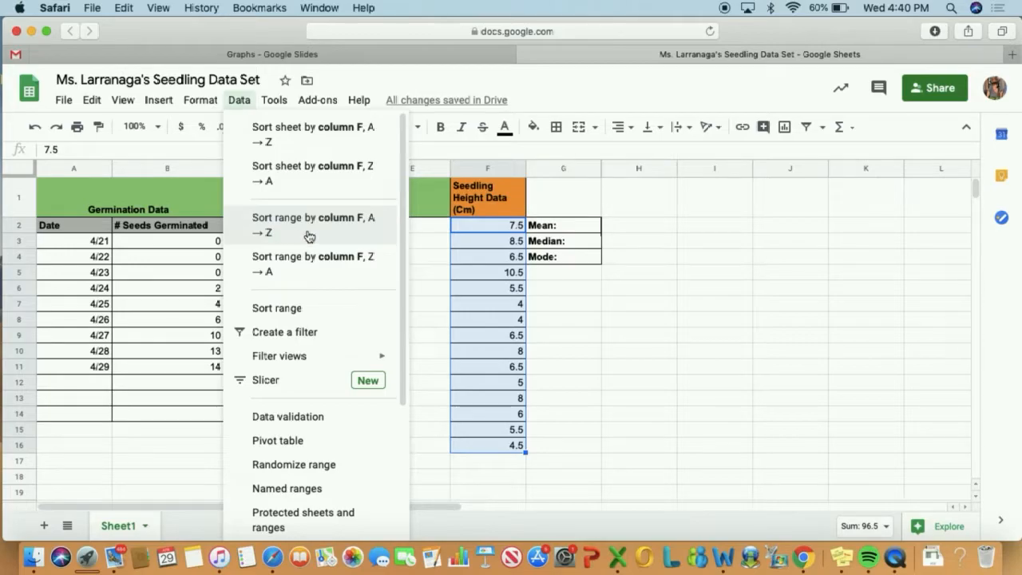
click(309, 223)
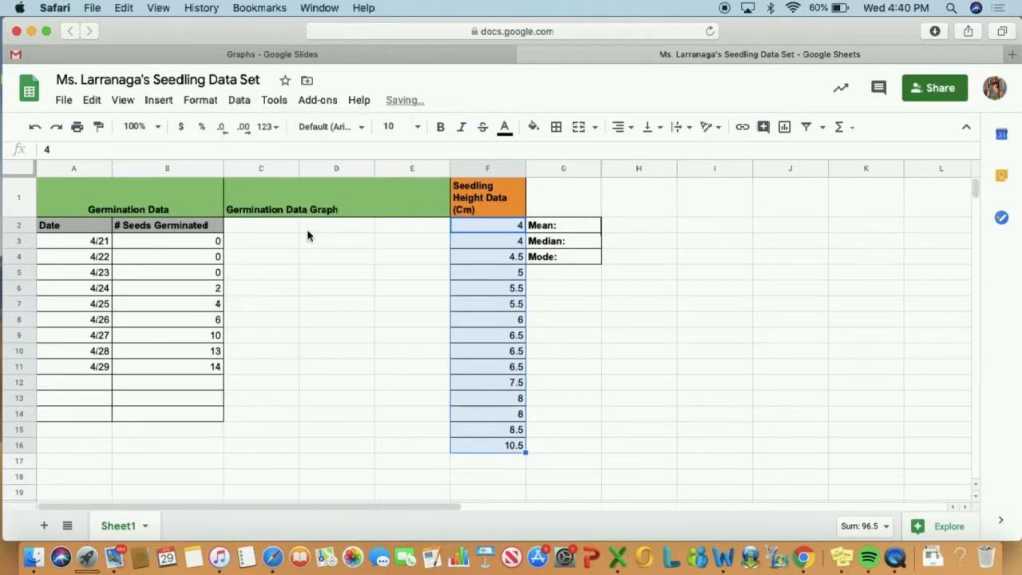
click(639, 336)
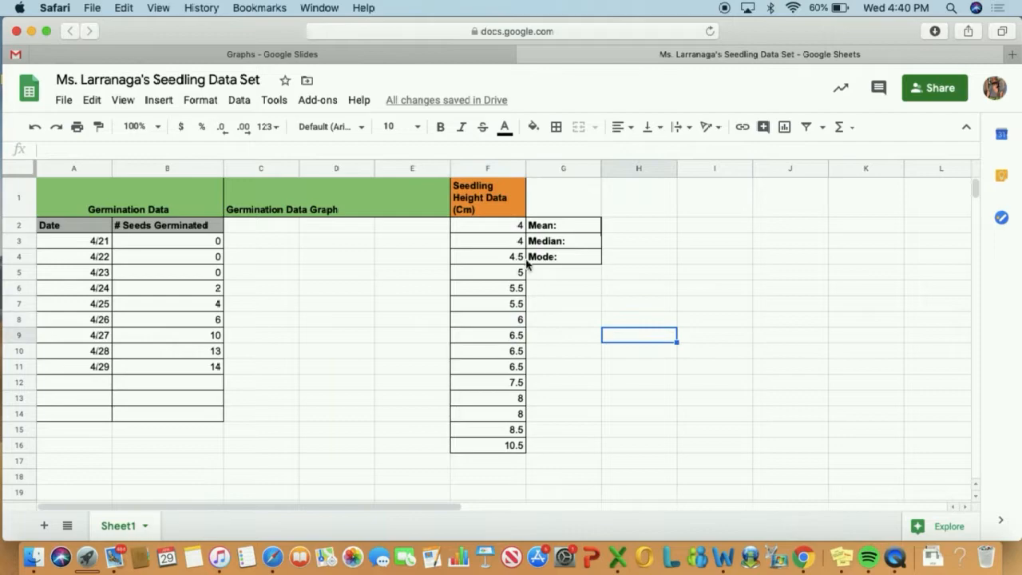
mouse_move(511, 437)
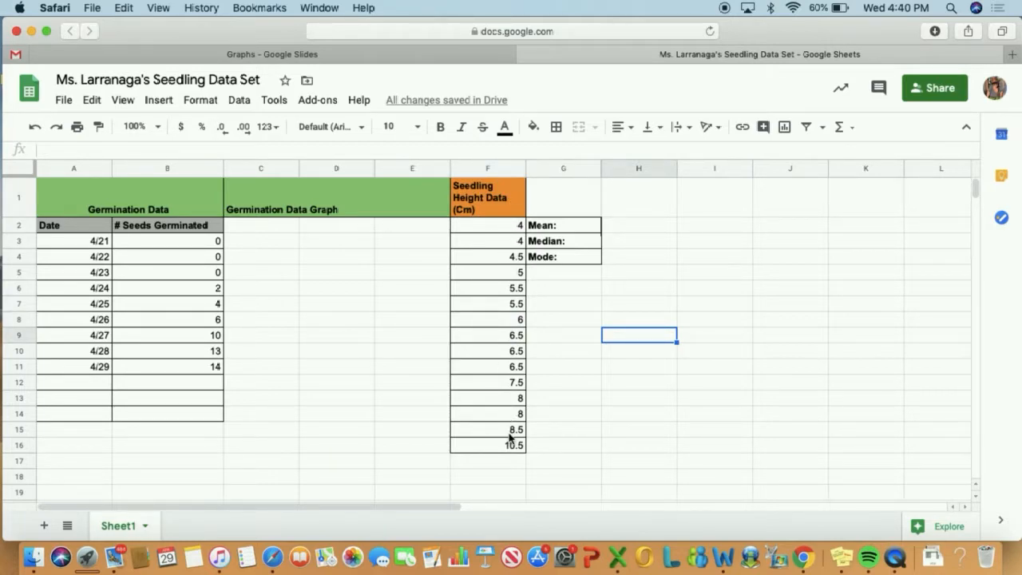
mouse_move(517, 238)
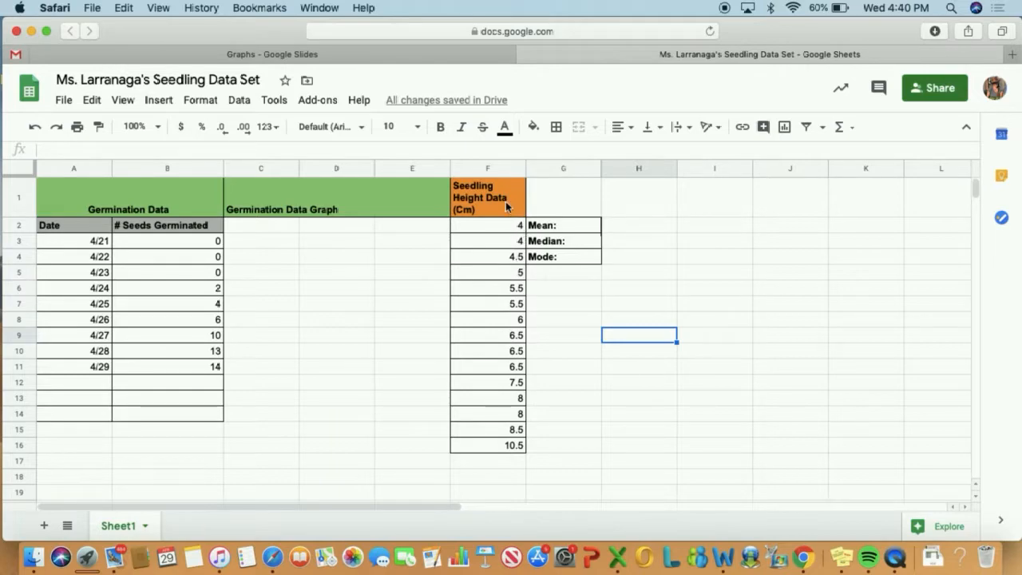
click(487, 224)
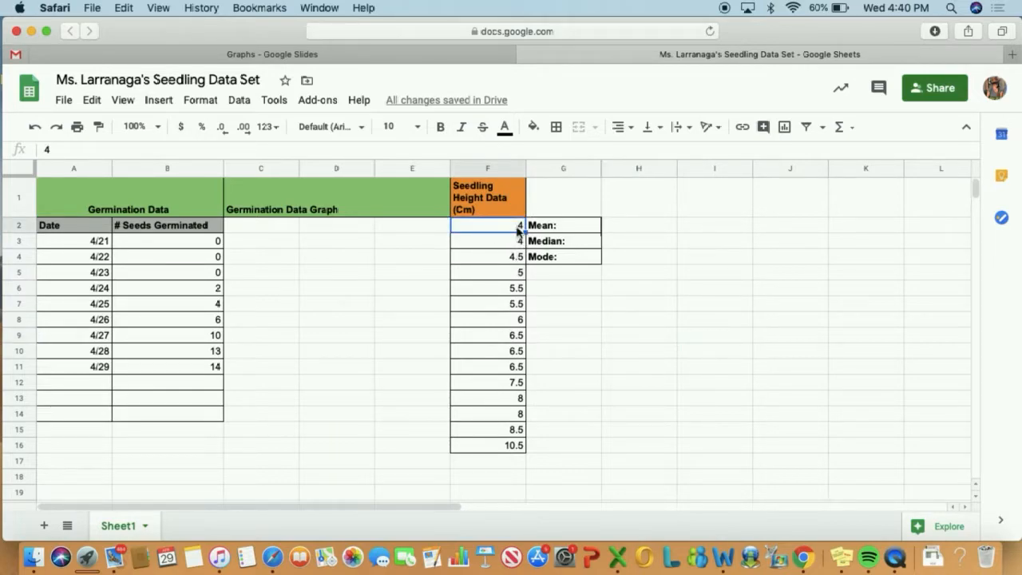
click(487, 240)
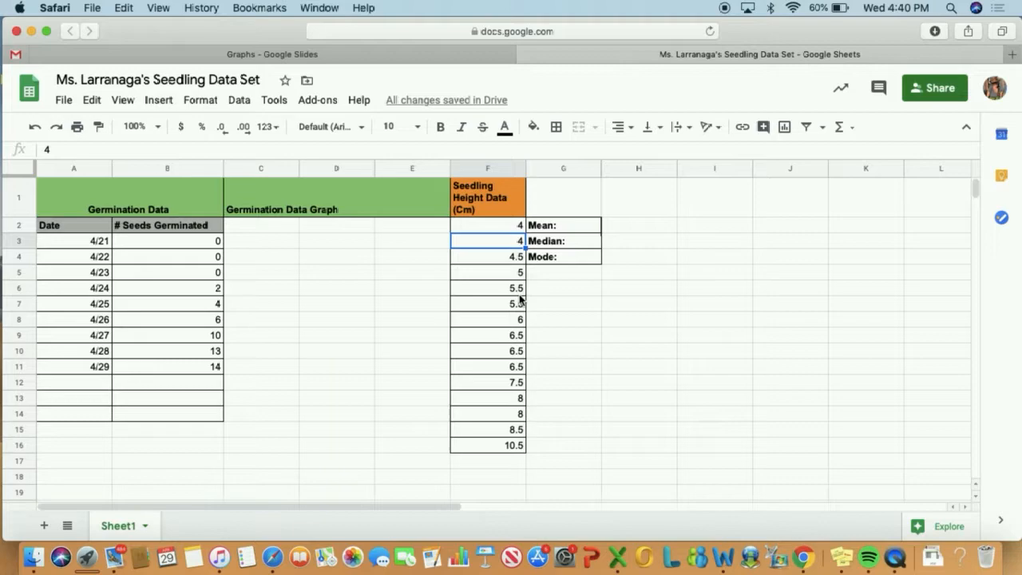
click(488, 303)
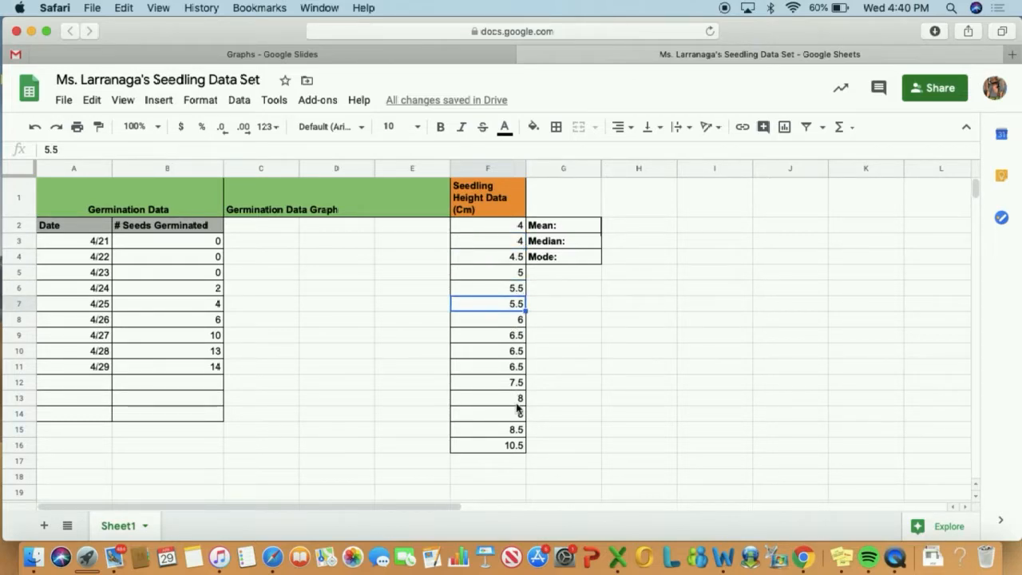
click(487, 336)
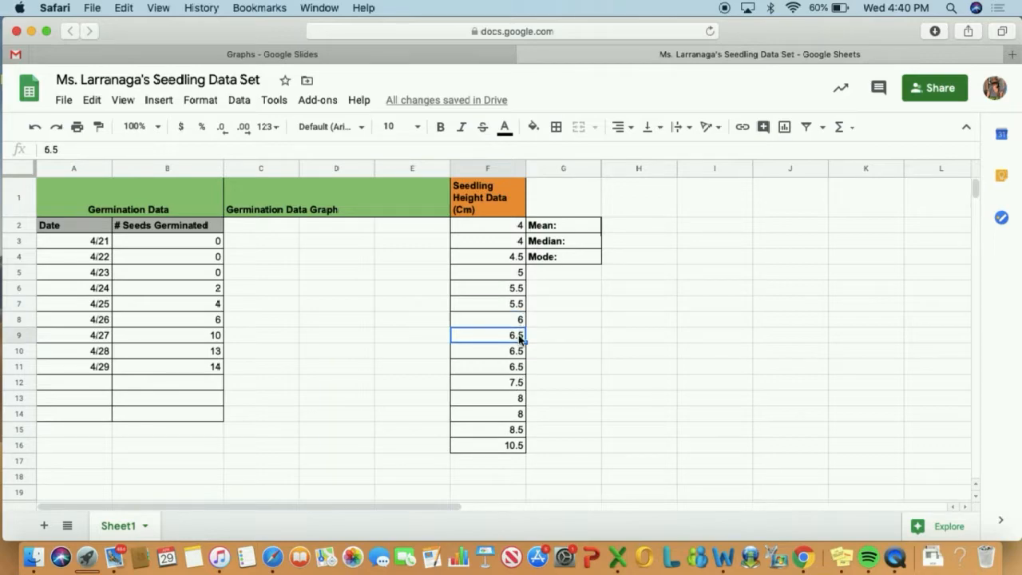
click(489, 366)
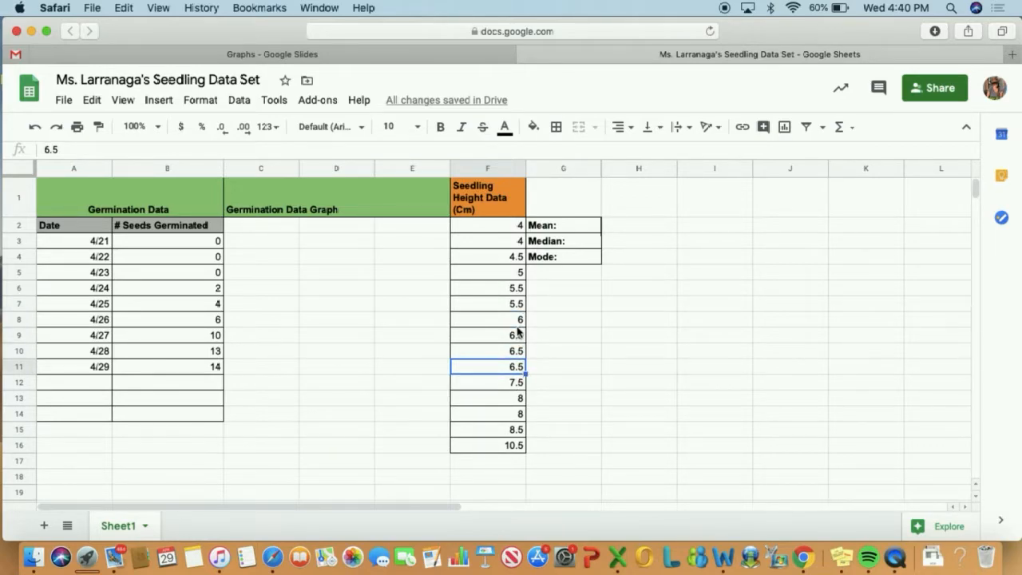
click(487, 335)
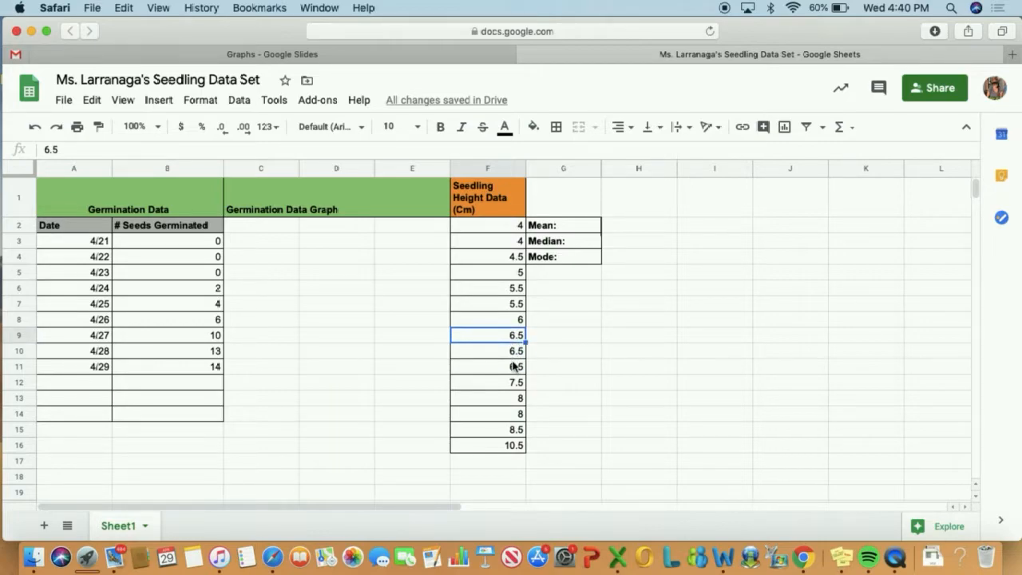
drag(487, 336, 487, 366)
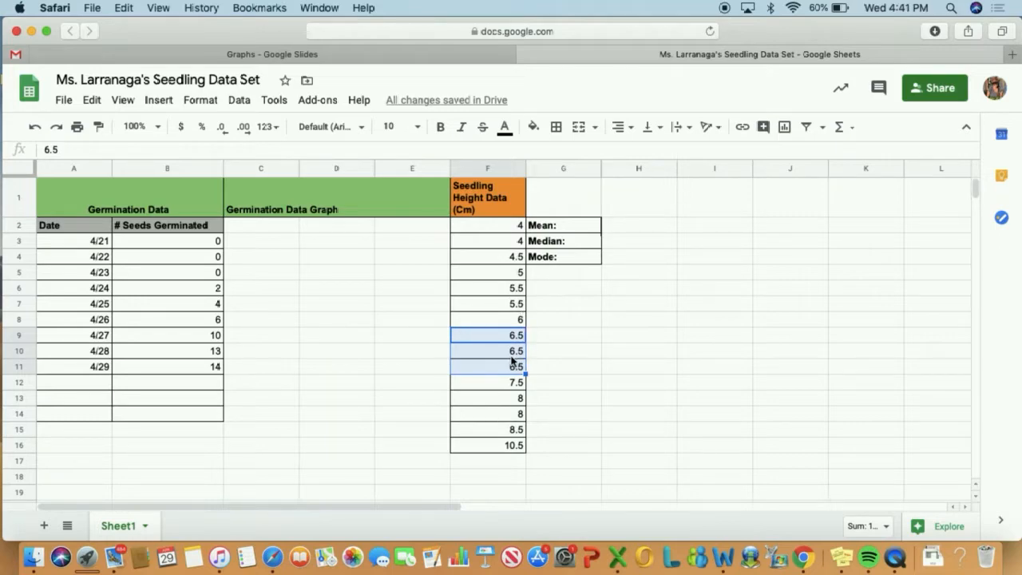
click(562, 256)
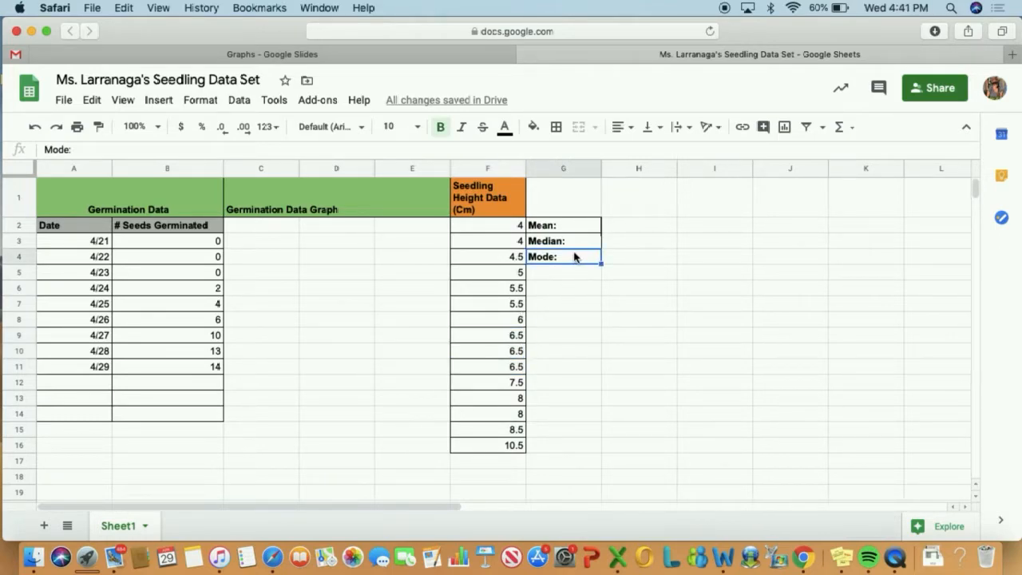
Enter '6.5 cm' as the Mode value in G4 and commit it
text(6.)
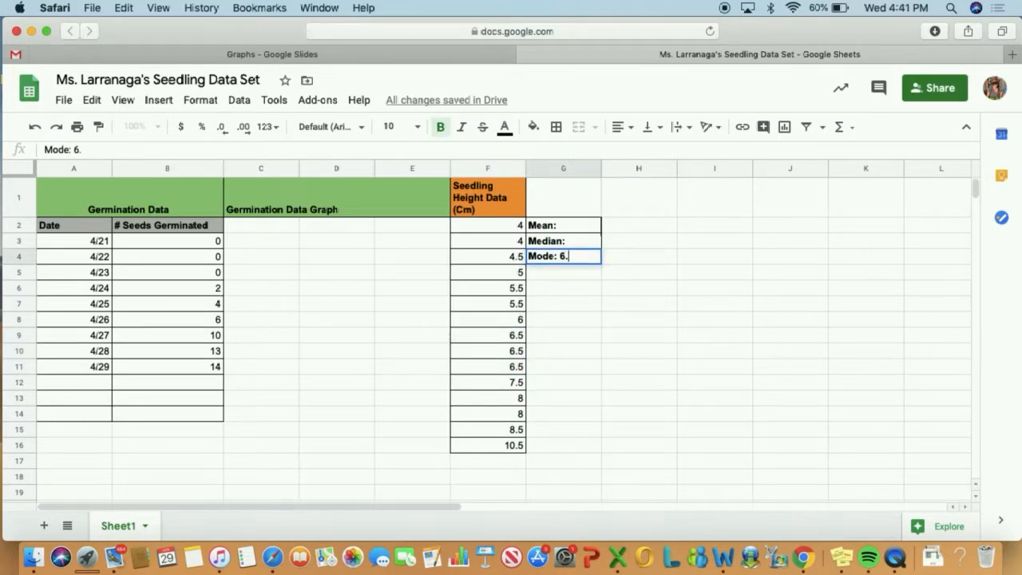
text(5 cm)
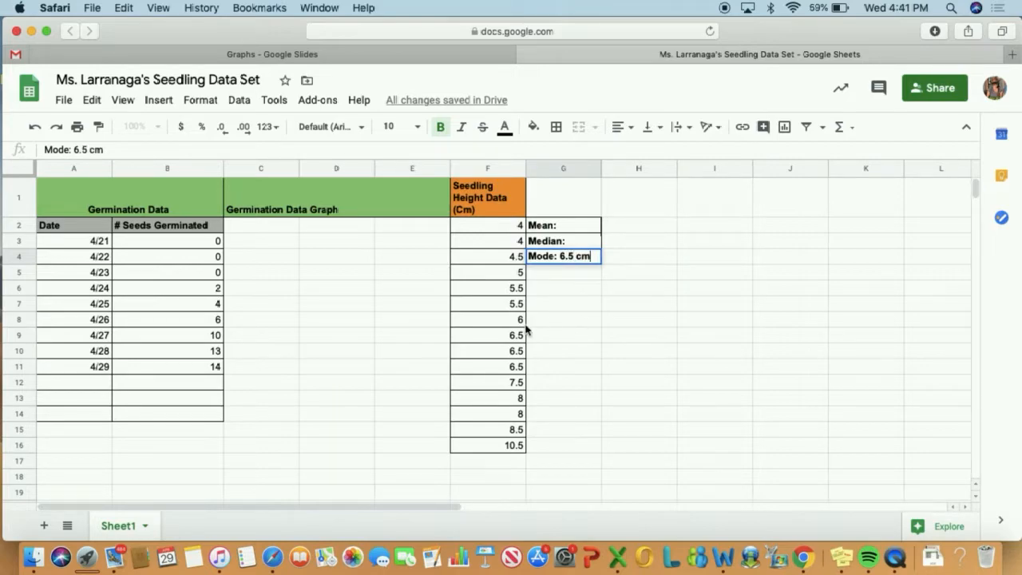
click(562, 319)
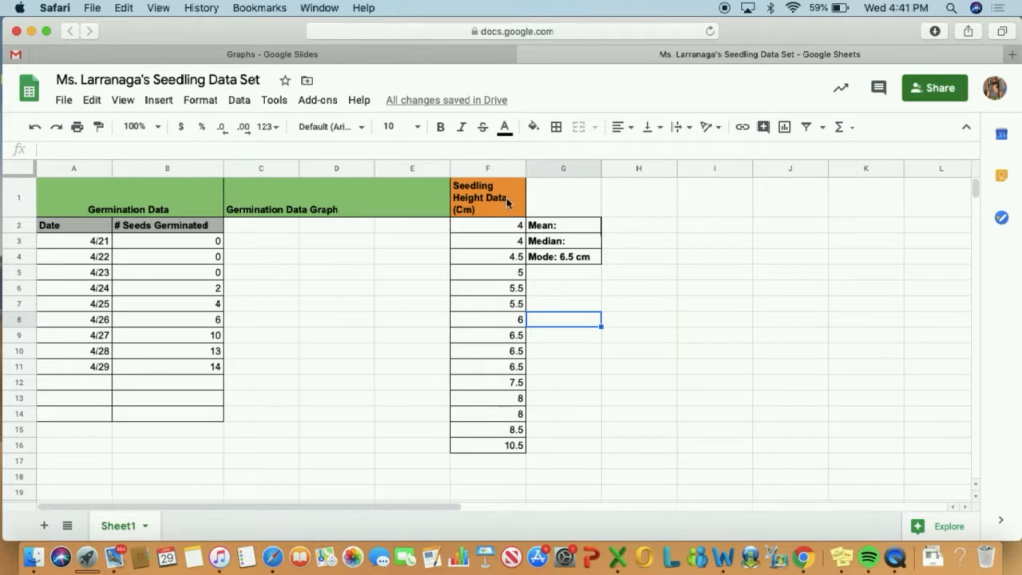
mouse_move(508, 460)
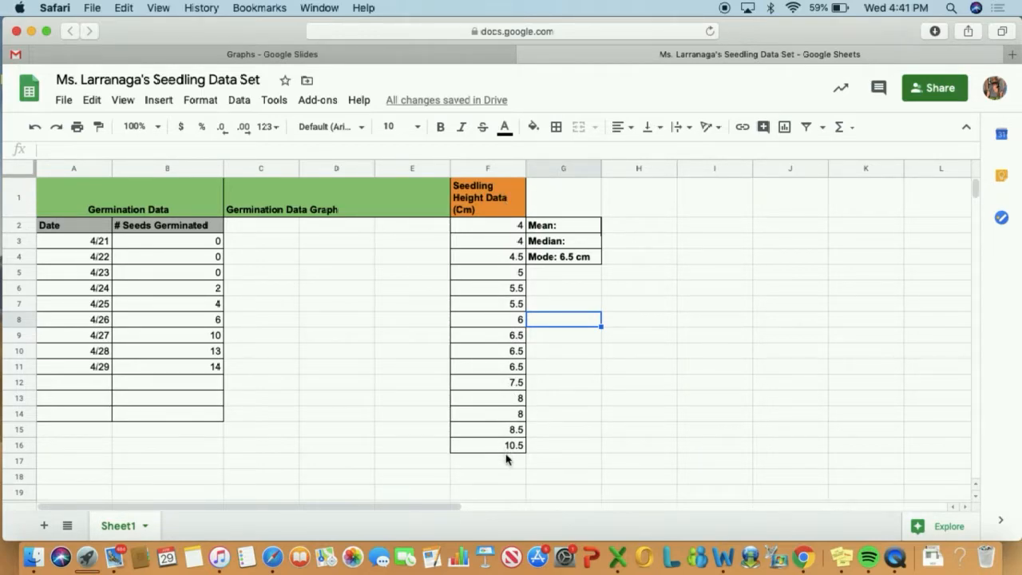
mouse_move(503, 454)
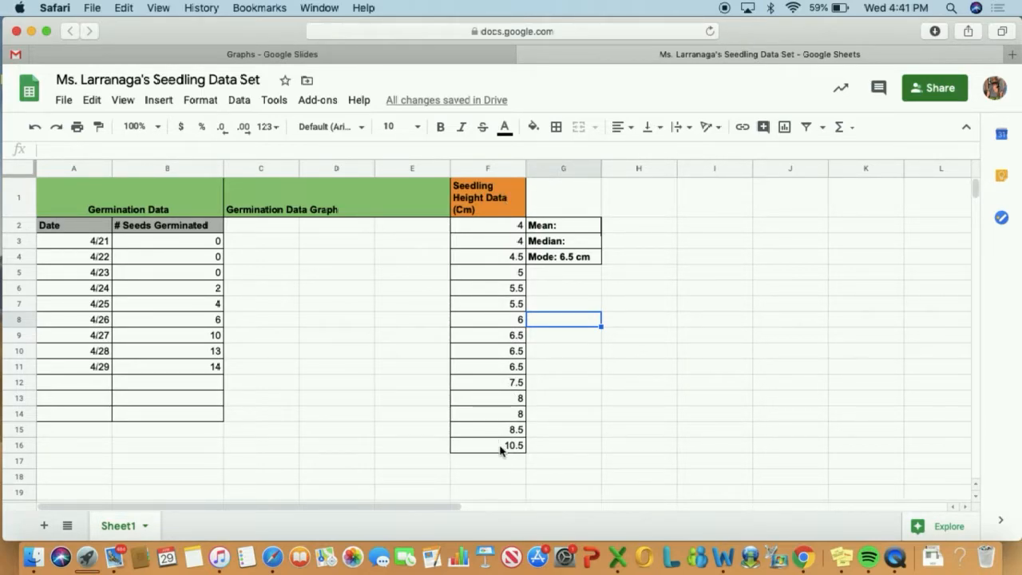
Count through the sorted heights to land on the middle value, 6.5 in F9
click(488, 240)
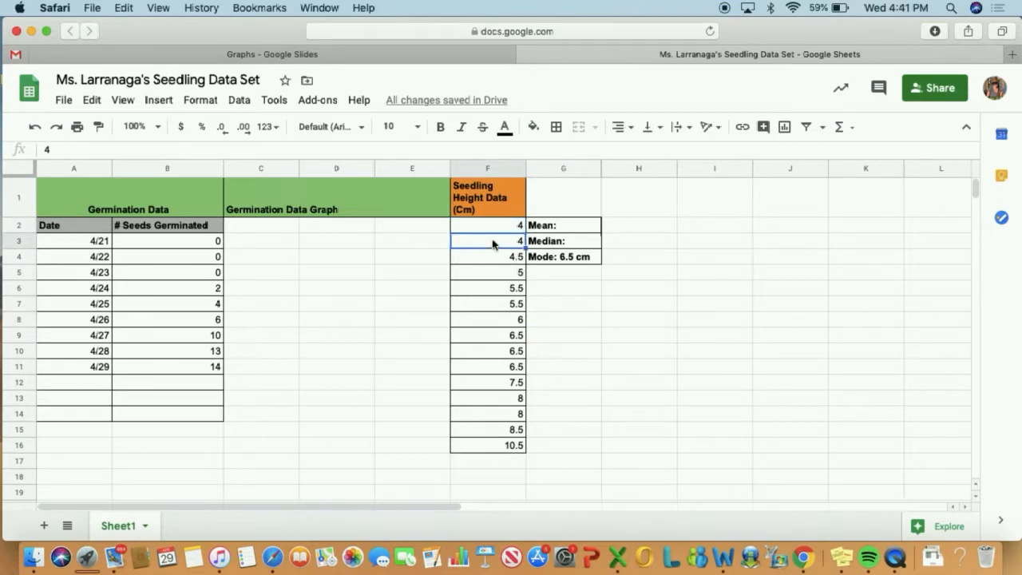
click(489, 304)
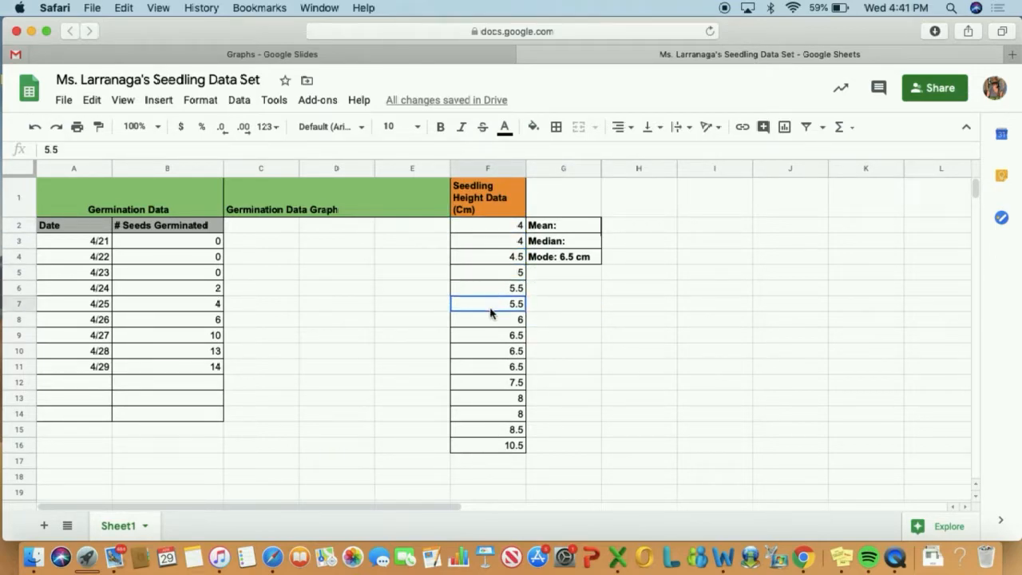
click(488, 382)
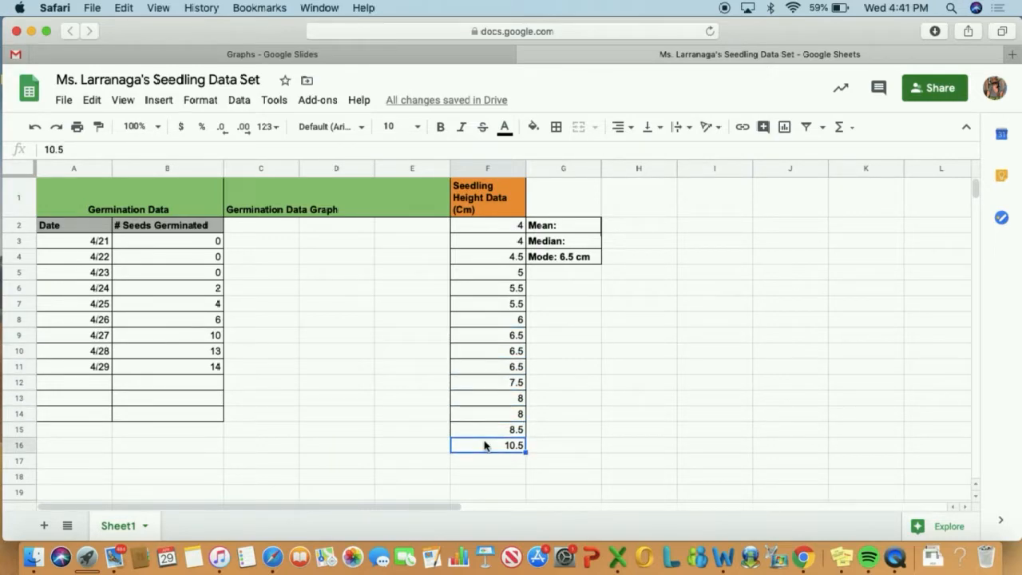
mouse_move(497, 232)
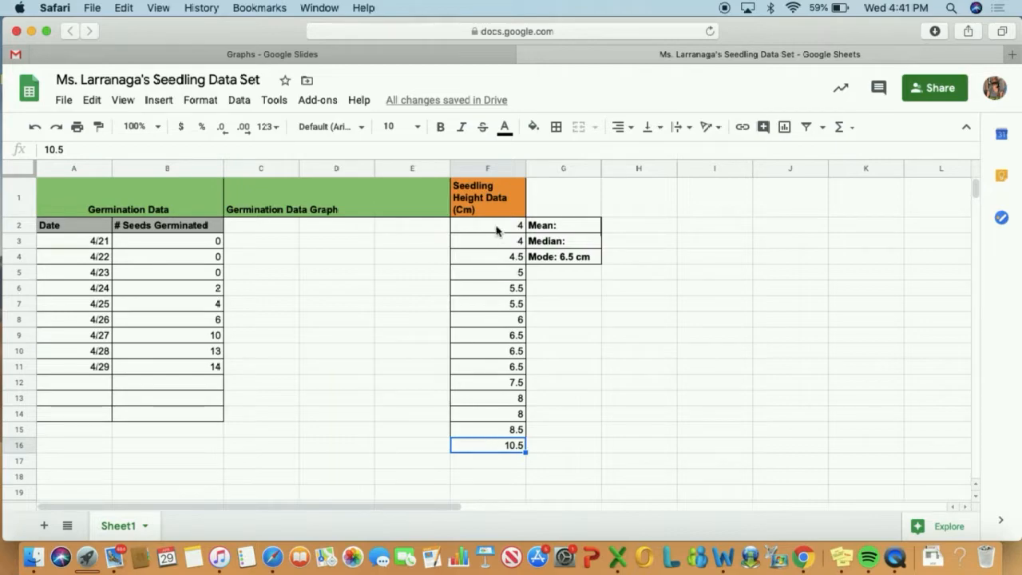
click(488, 224)
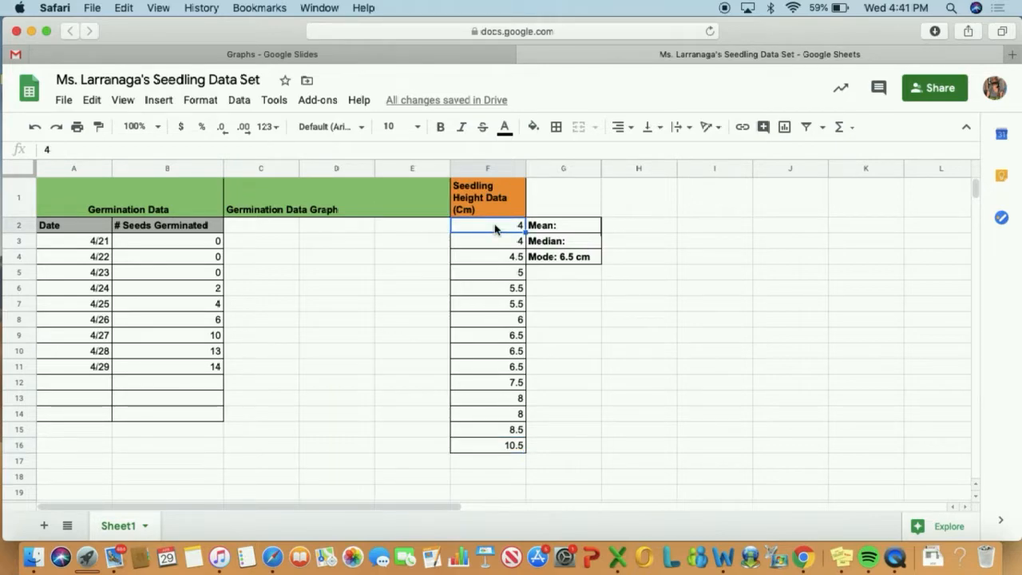
click(487, 303)
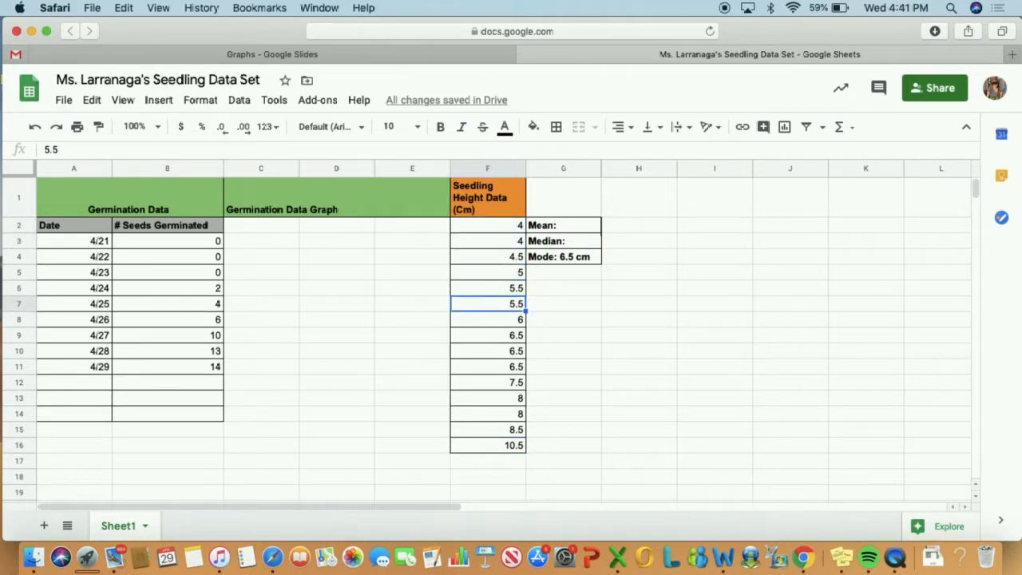
click(487, 320)
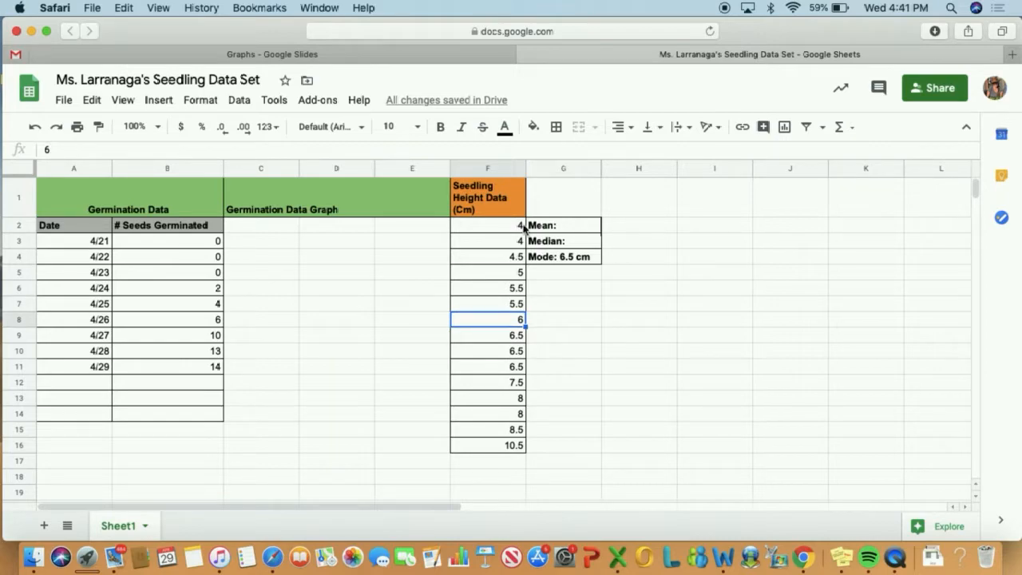
click(489, 335)
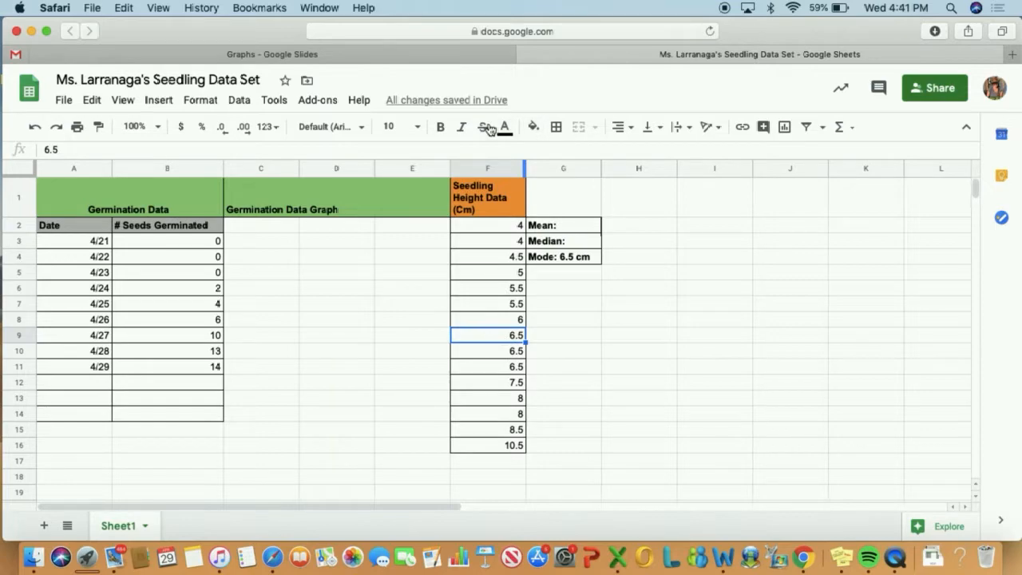
mouse_move(535, 127)
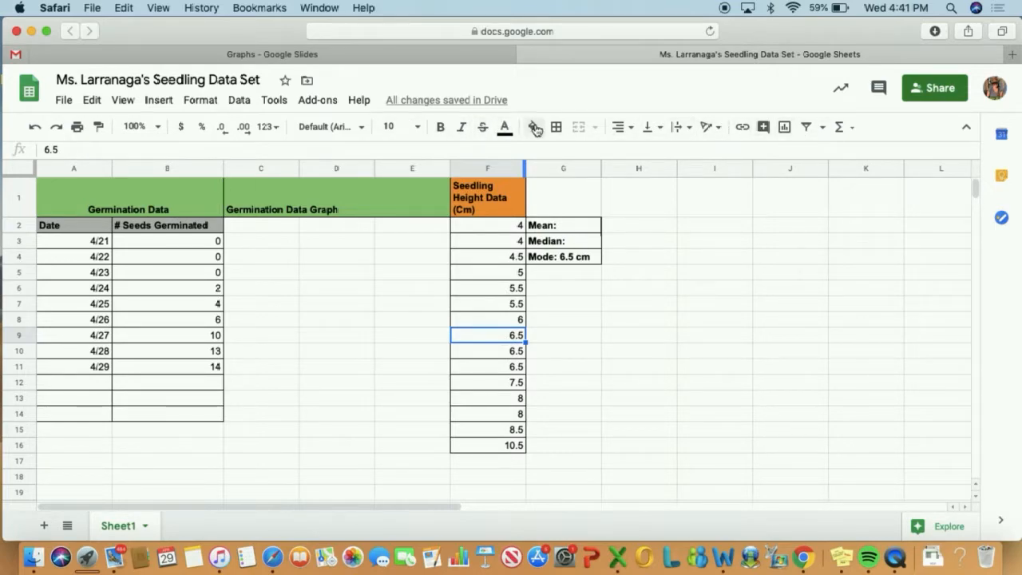
Give cell F9 a yellow fill color
click(532, 126)
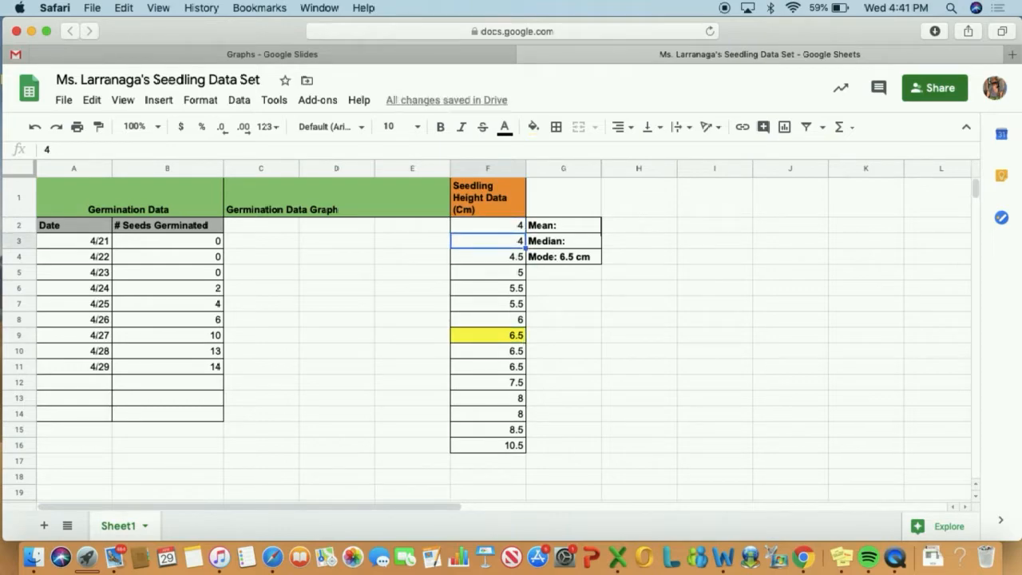
click(488, 304)
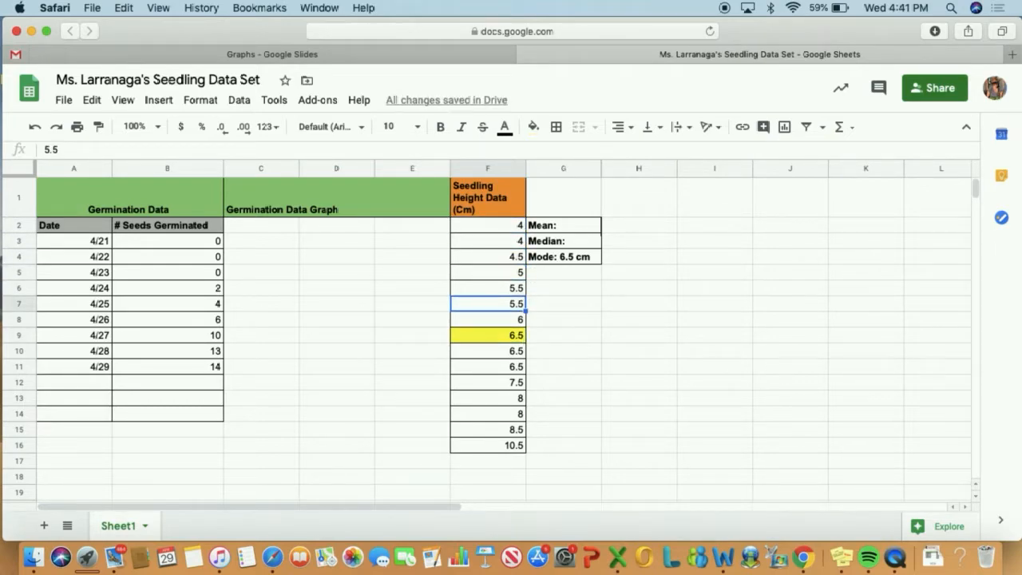
click(487, 352)
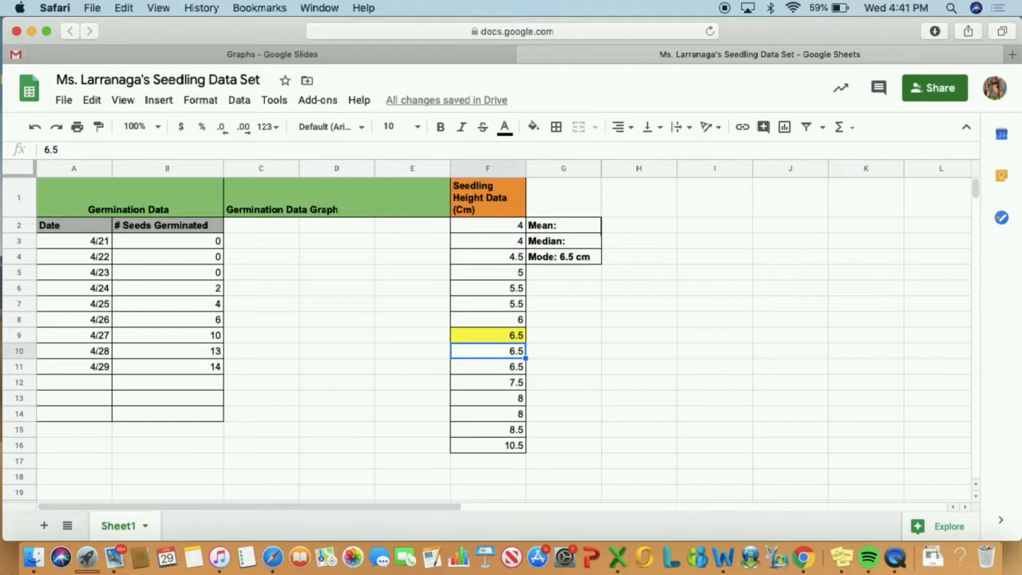
click(487, 428)
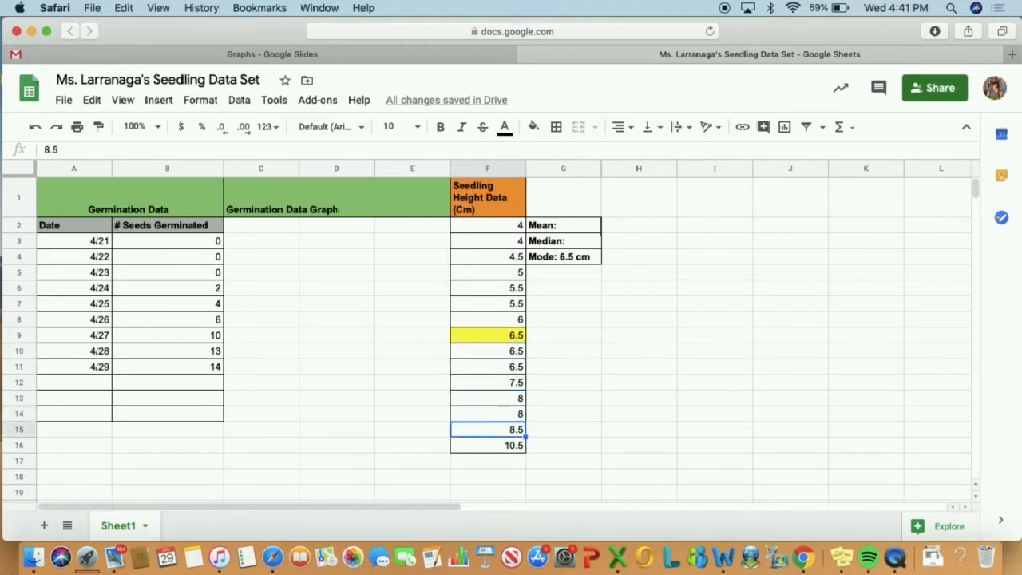
click(488, 444)
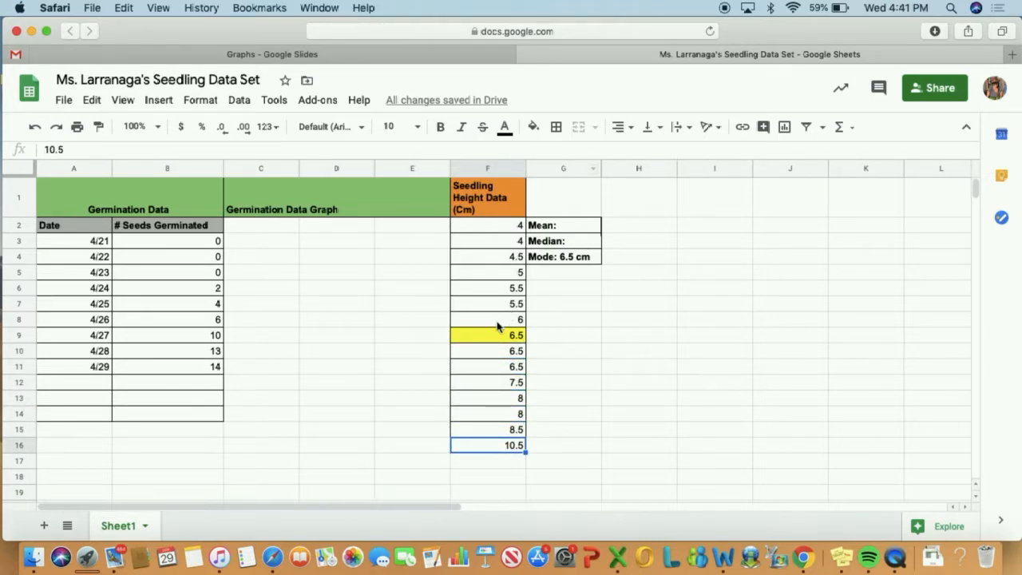
click(487, 335)
text( 6)
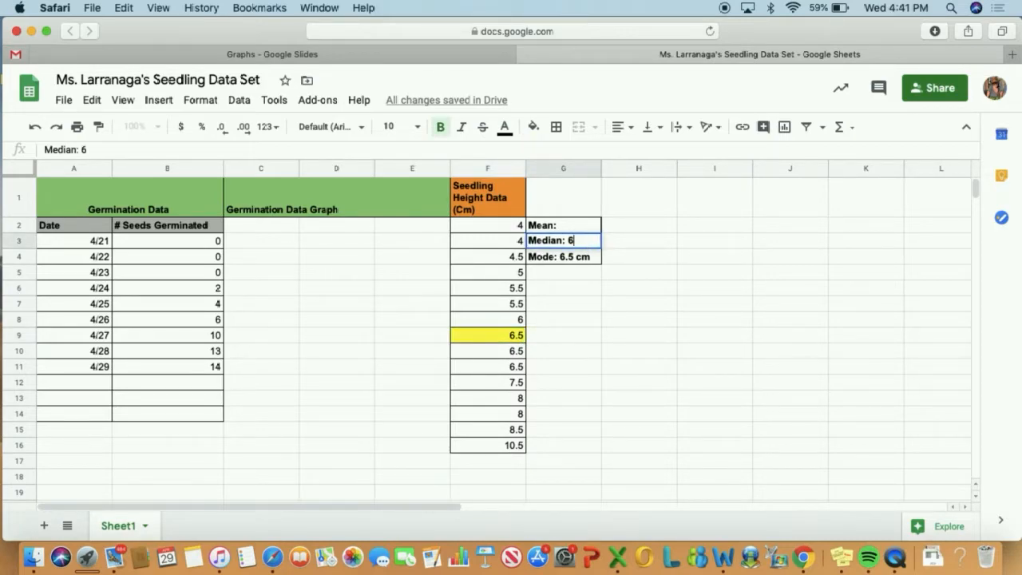
Commit 'Median: 6.5 cm' in G3 and recount the heights in column F to verify
click(639, 320)
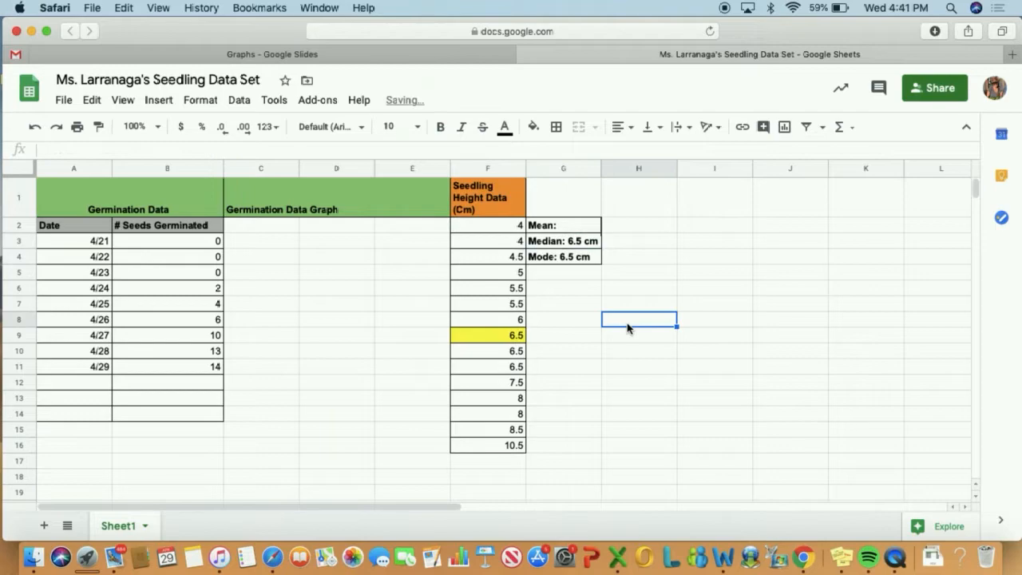
click(562, 319)
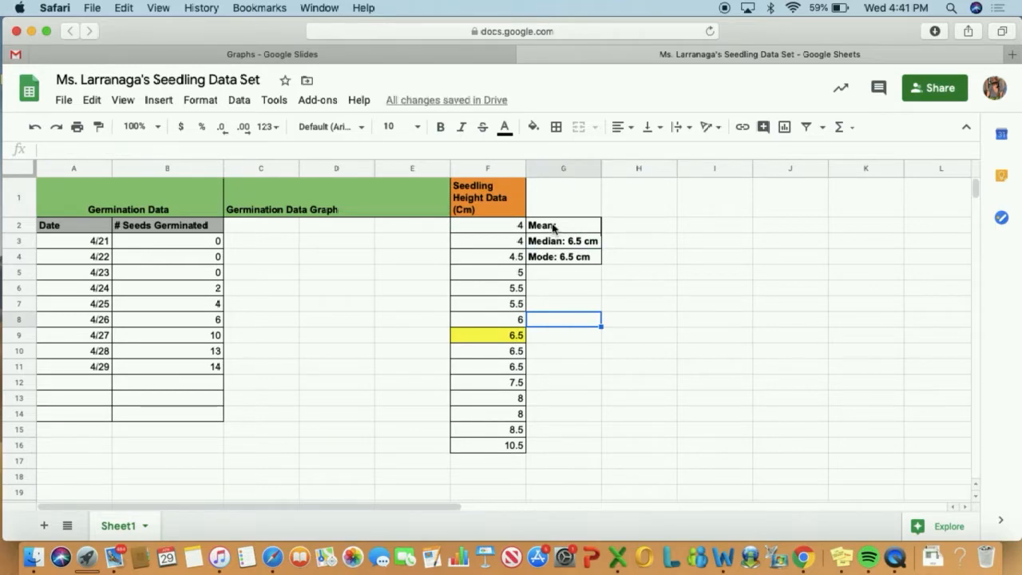
click(487, 240)
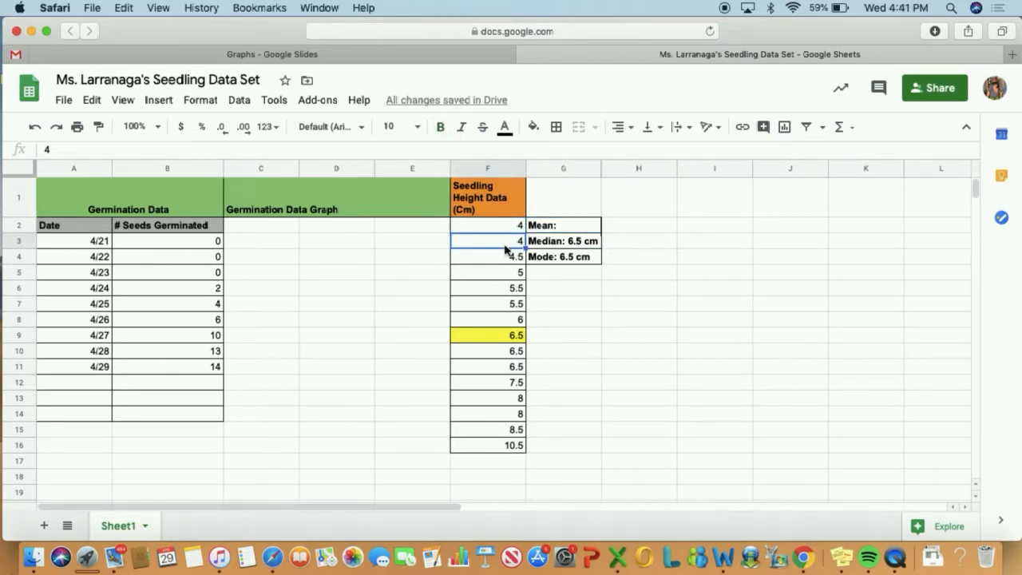
click(489, 287)
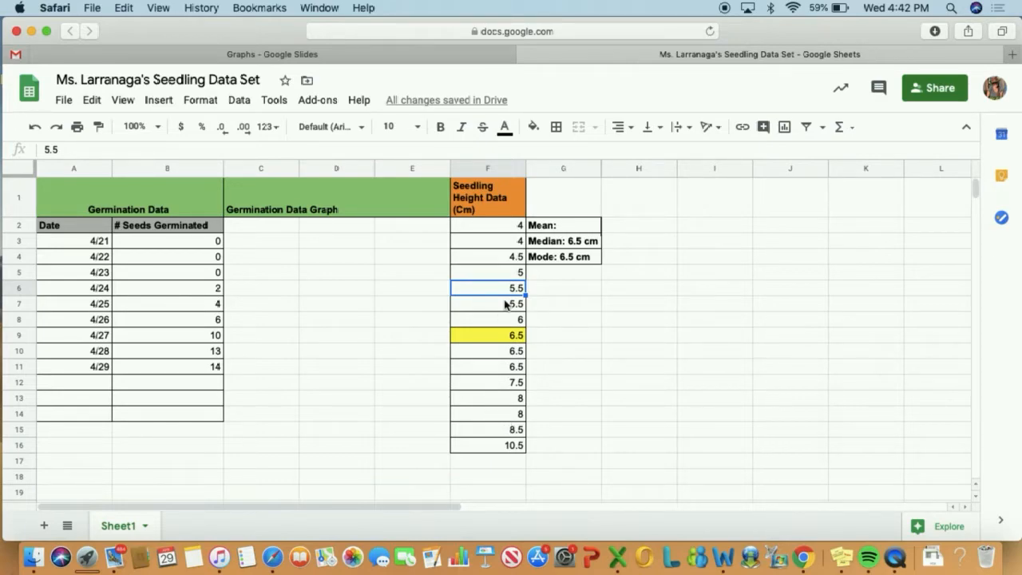
click(489, 256)
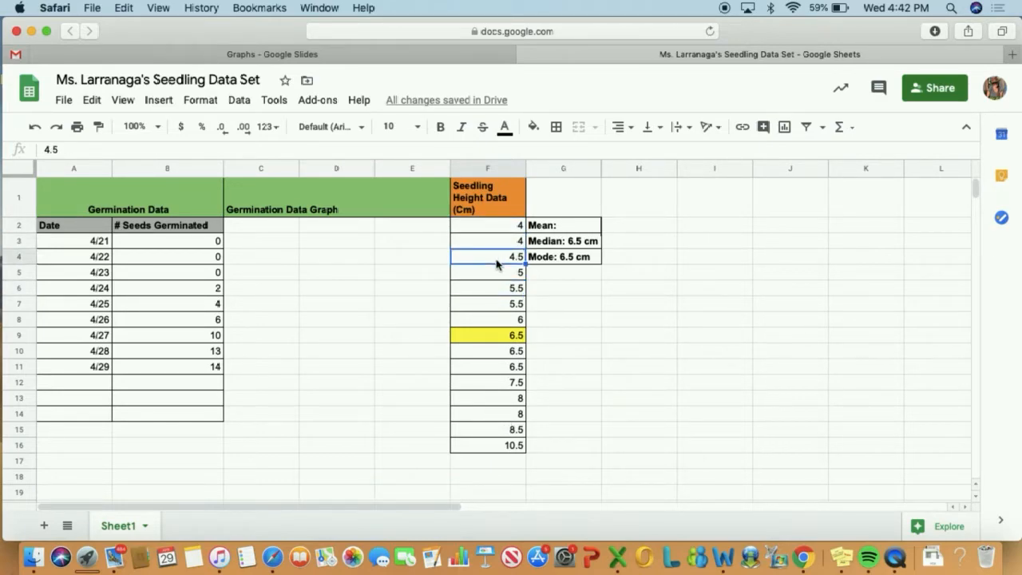
mouse_move(492, 447)
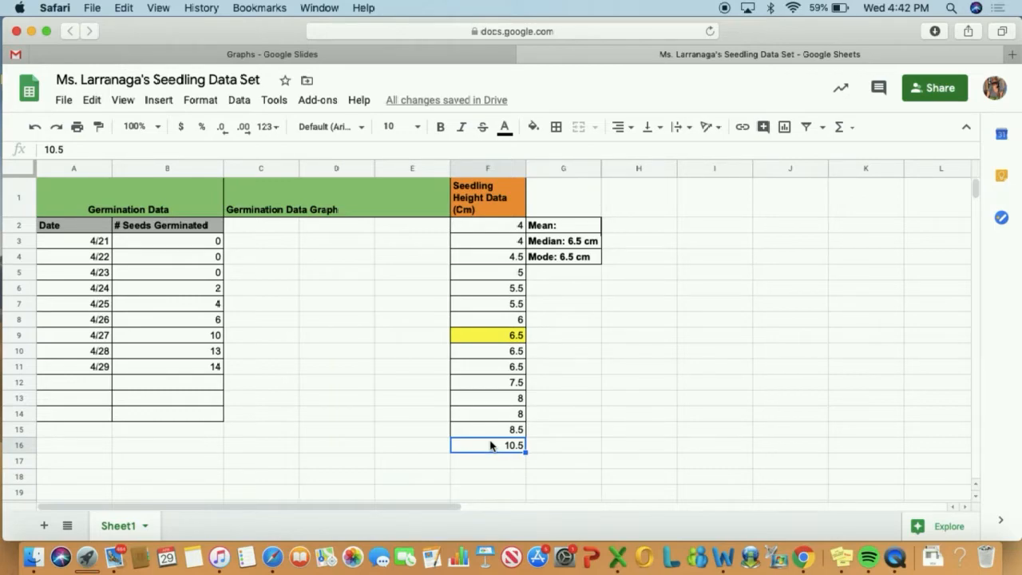
mouse_move(502, 236)
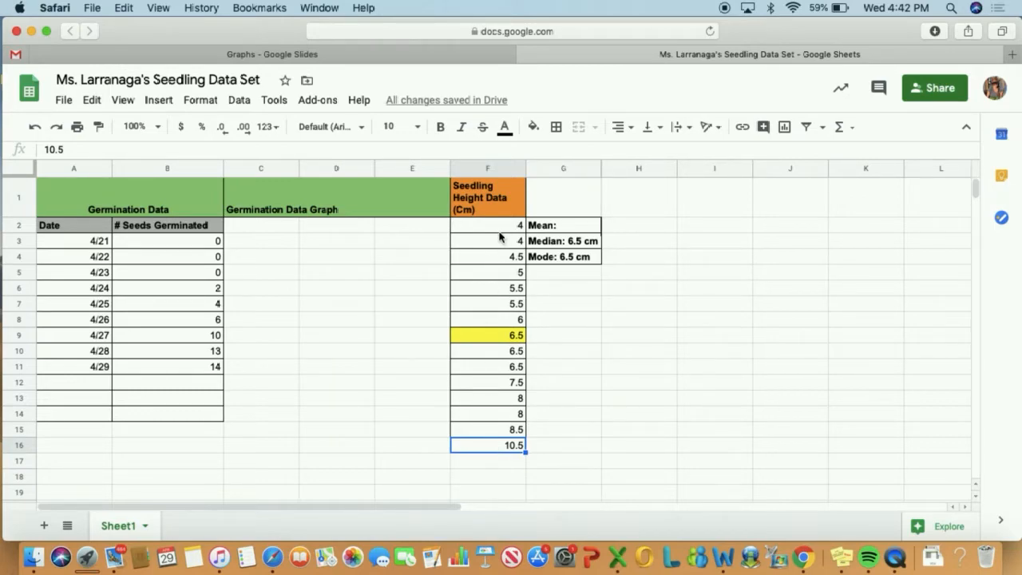
Insert an AVERAGE of F2:F16 below the data, giving 6.433333333, and select the Mean cell G2
click(488, 224)
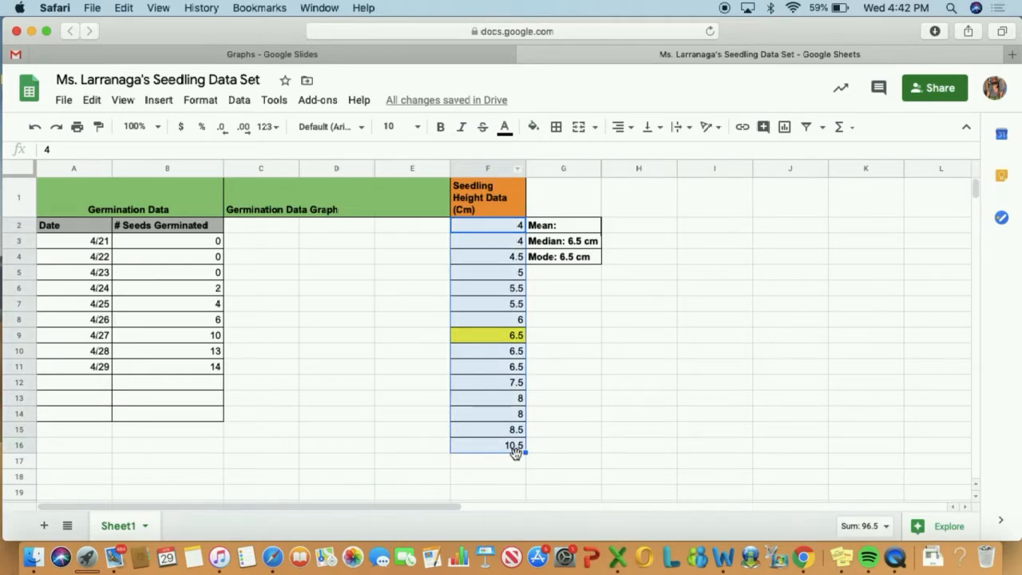
mouse_move(840, 128)
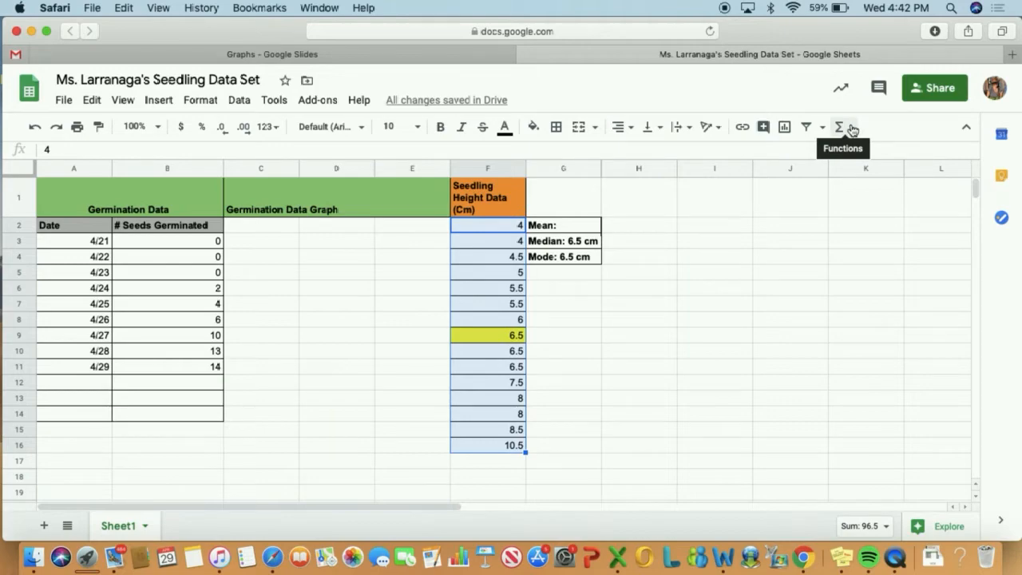
click(838, 126)
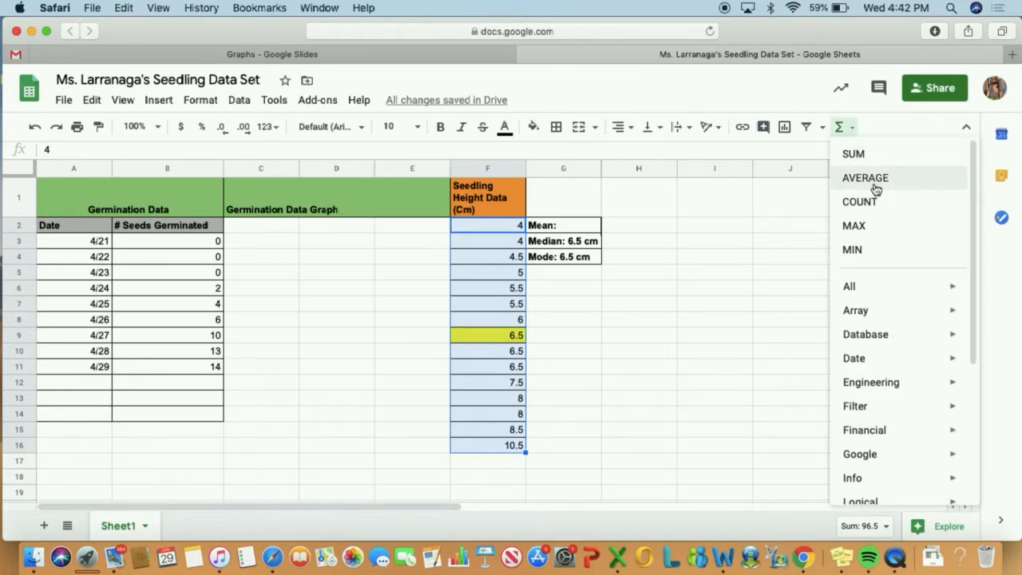
click(866, 178)
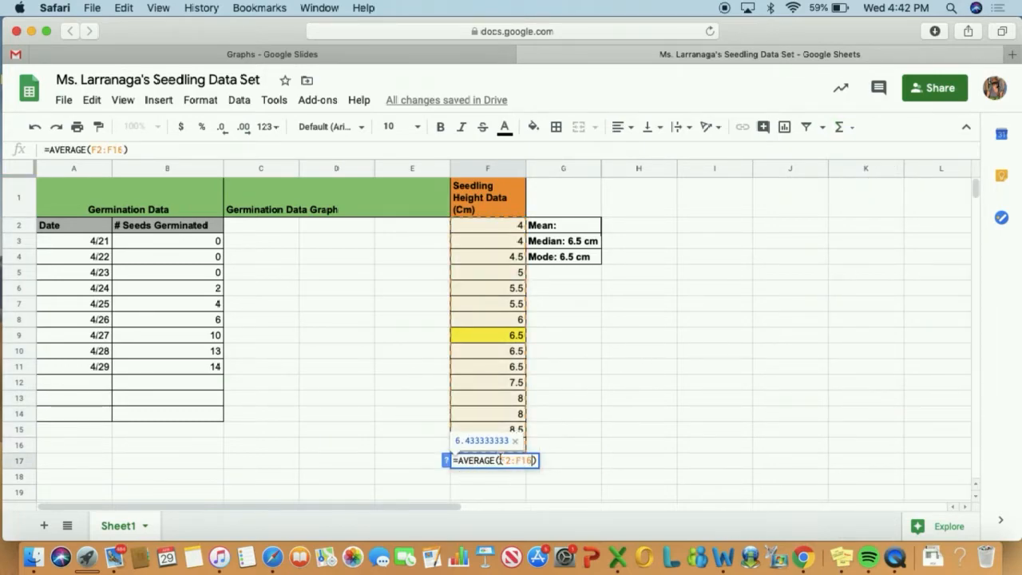
key(Return)
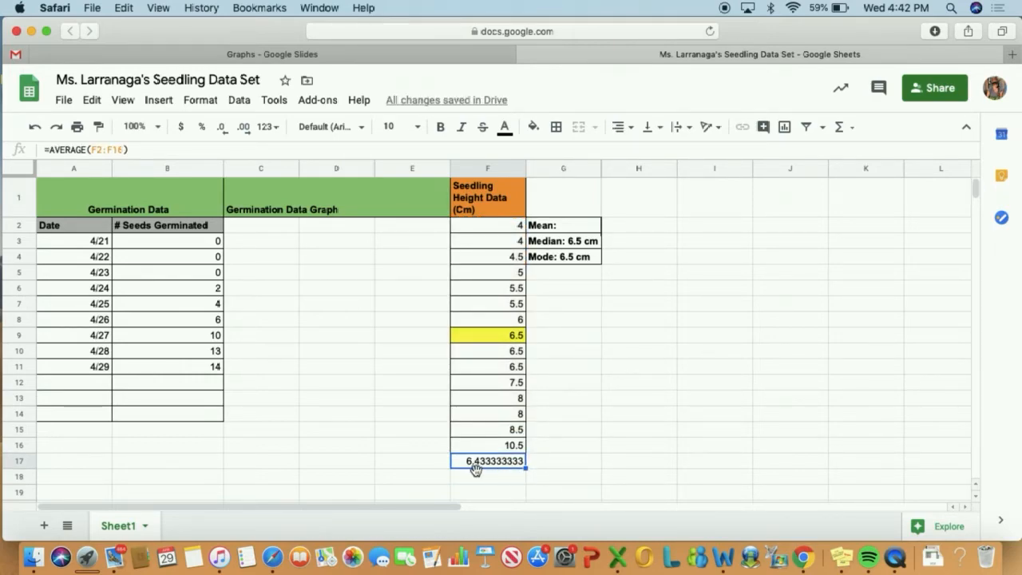
mouse_move(519, 482)
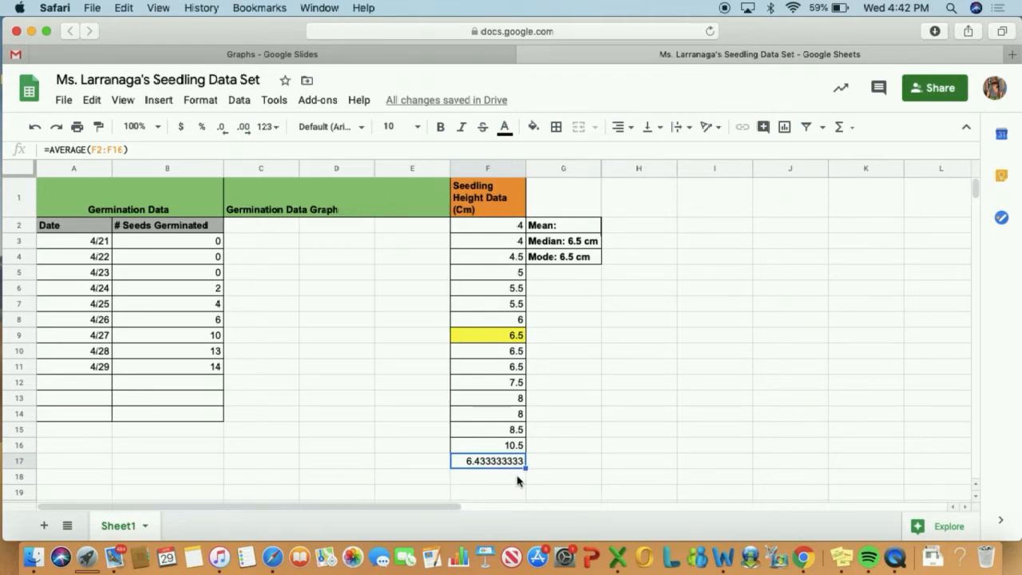
mouse_move(489, 468)
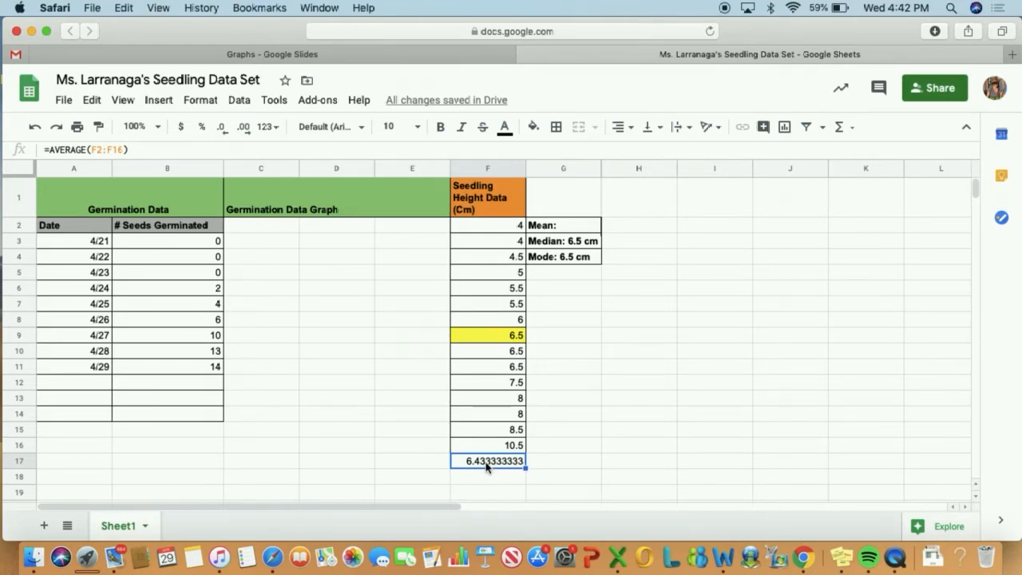
click(563, 224)
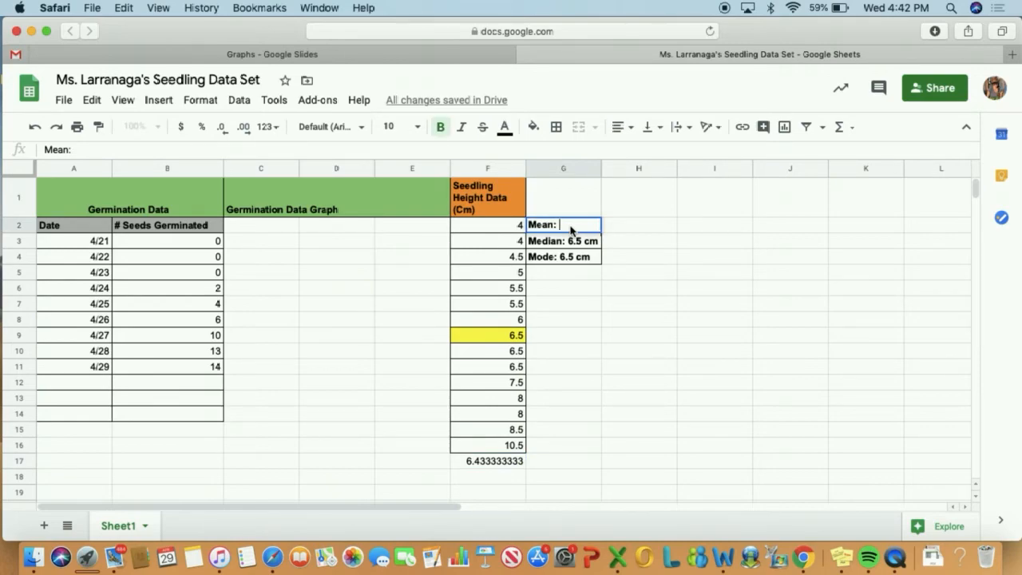
Enter '6.43 cm' as the Mean value in G2 and check the finished labels
text(6.43 cm)
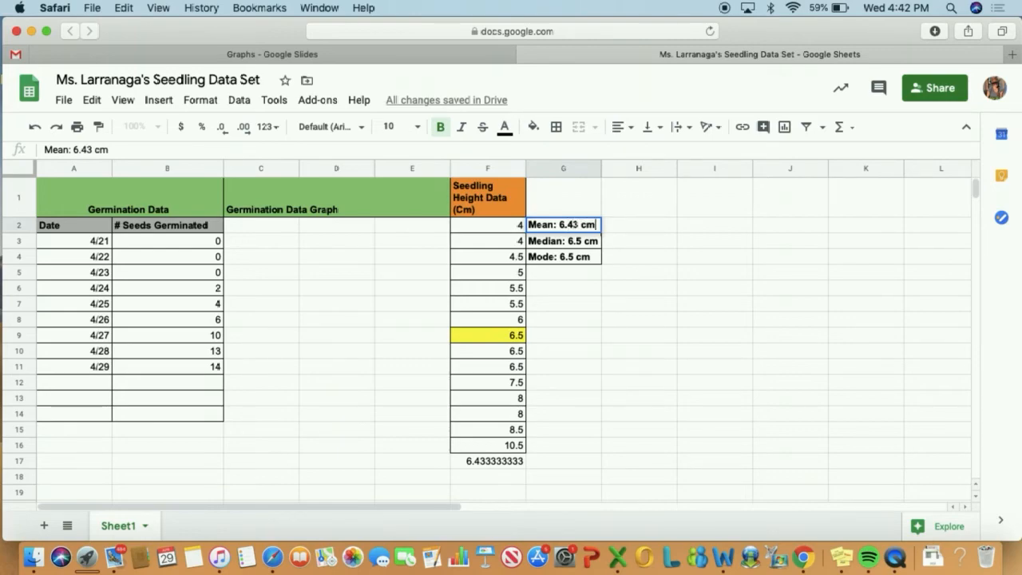
click(639, 336)
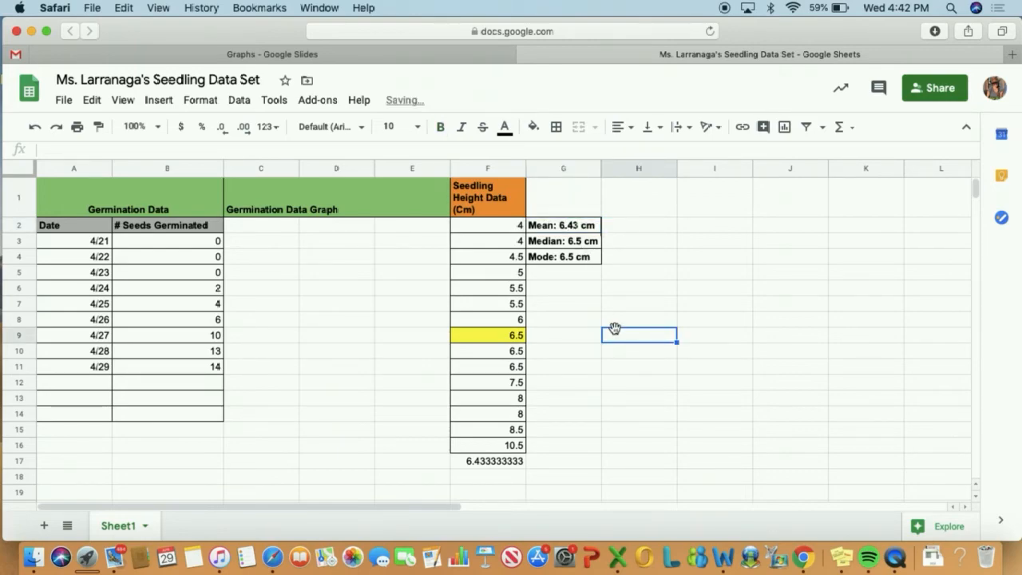
click(563, 224)
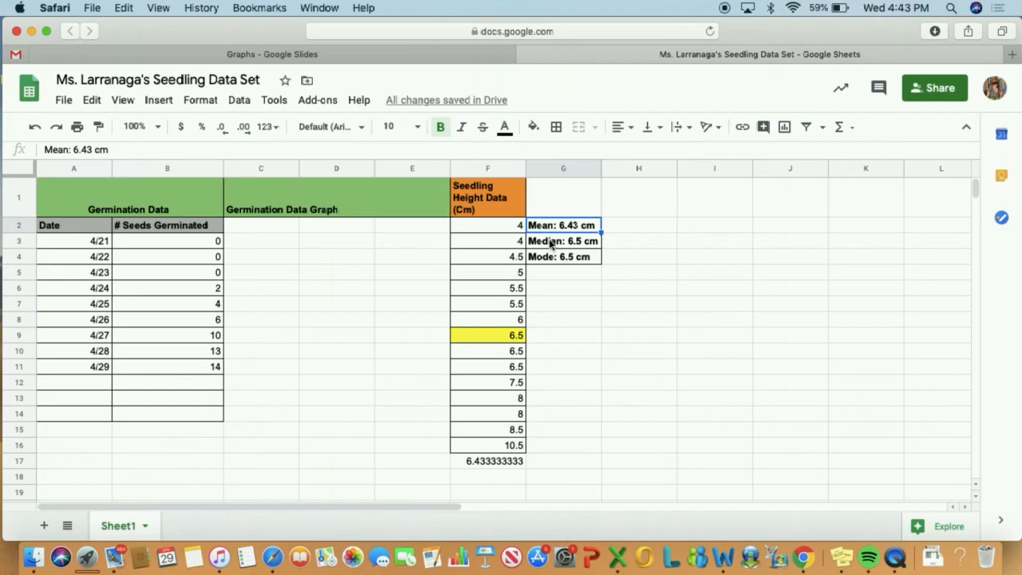
click(562, 256)
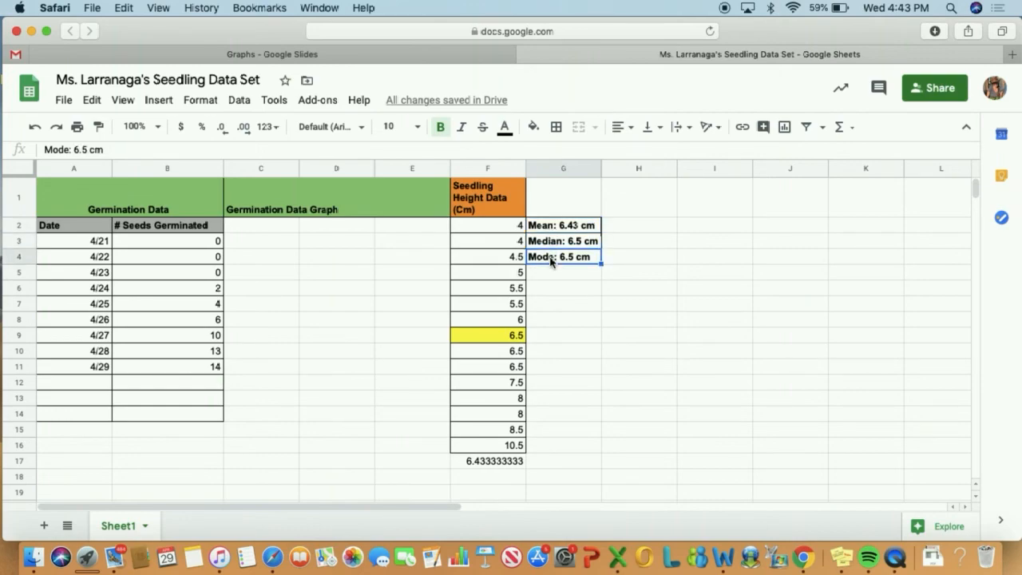